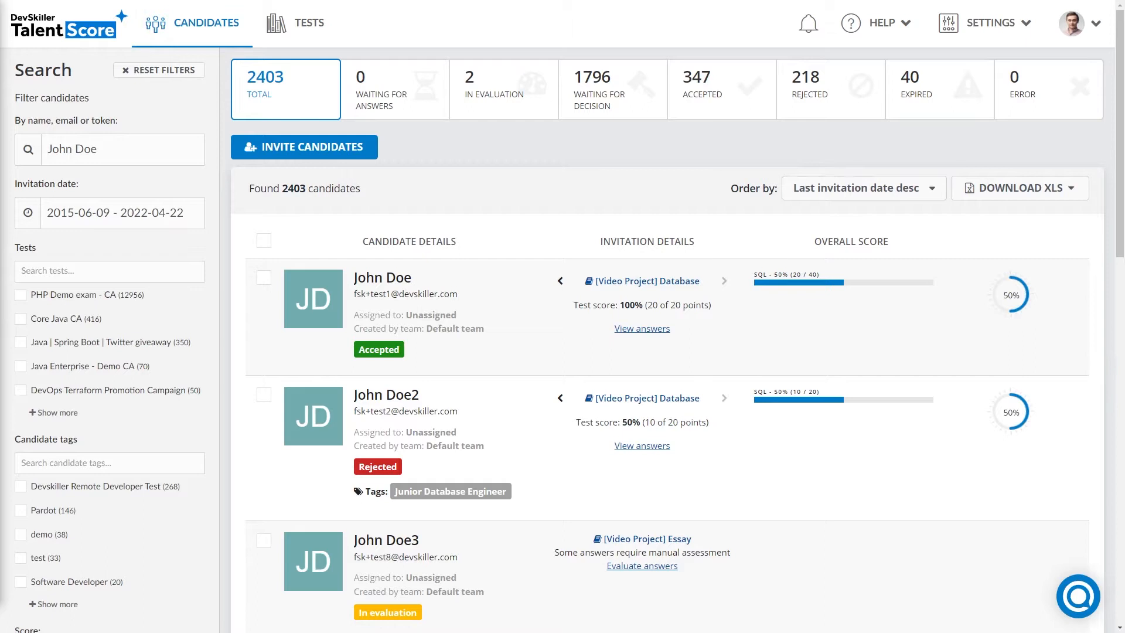
{"action": "mouse_move", "coordinate": [436, 281]}
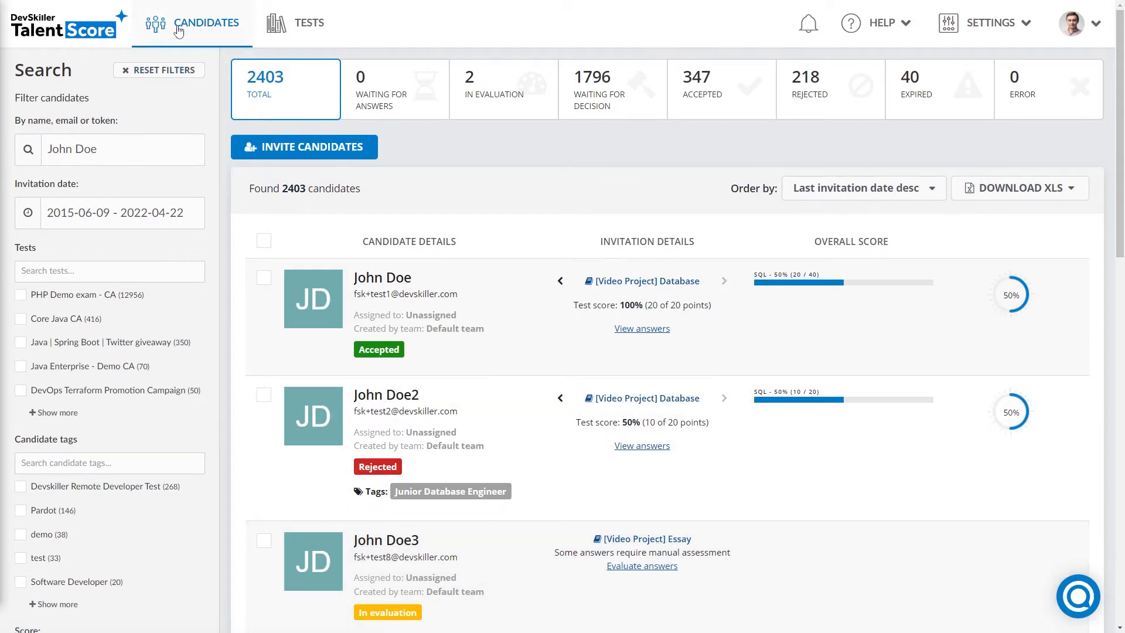
{"action": "mouse_move", "coordinate": [189, 42]}
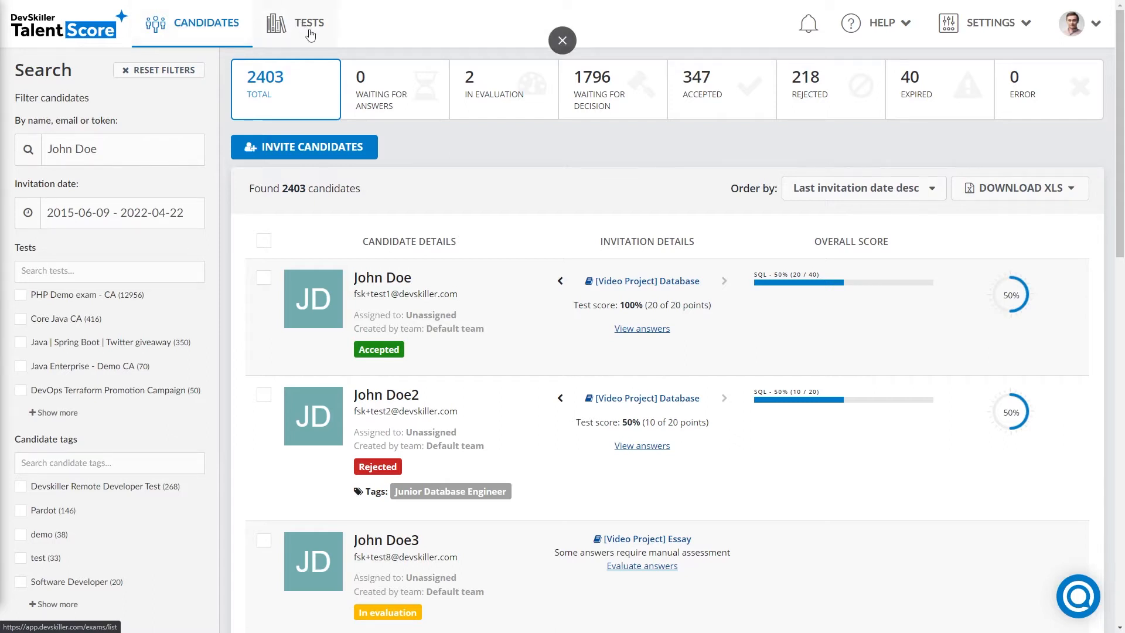
- Show the predefined tests catalog from the Tests area, filtered to the C/C++ category
{"action": "left_click", "coordinate": [563, 40]}
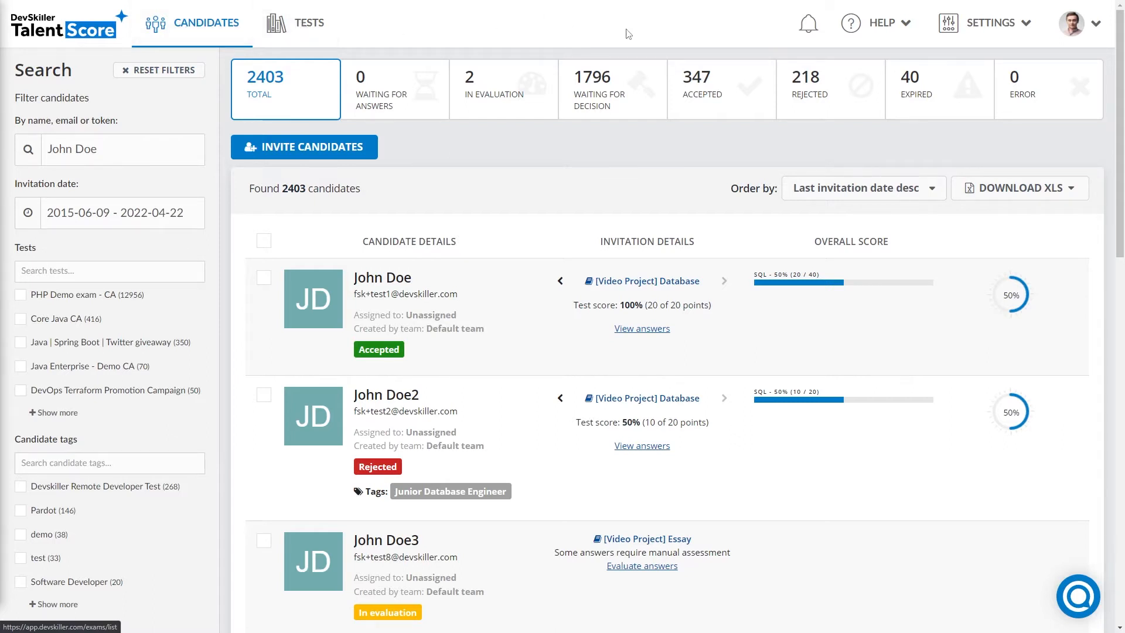
{"action": "mouse_move", "coordinate": [888, 26]}
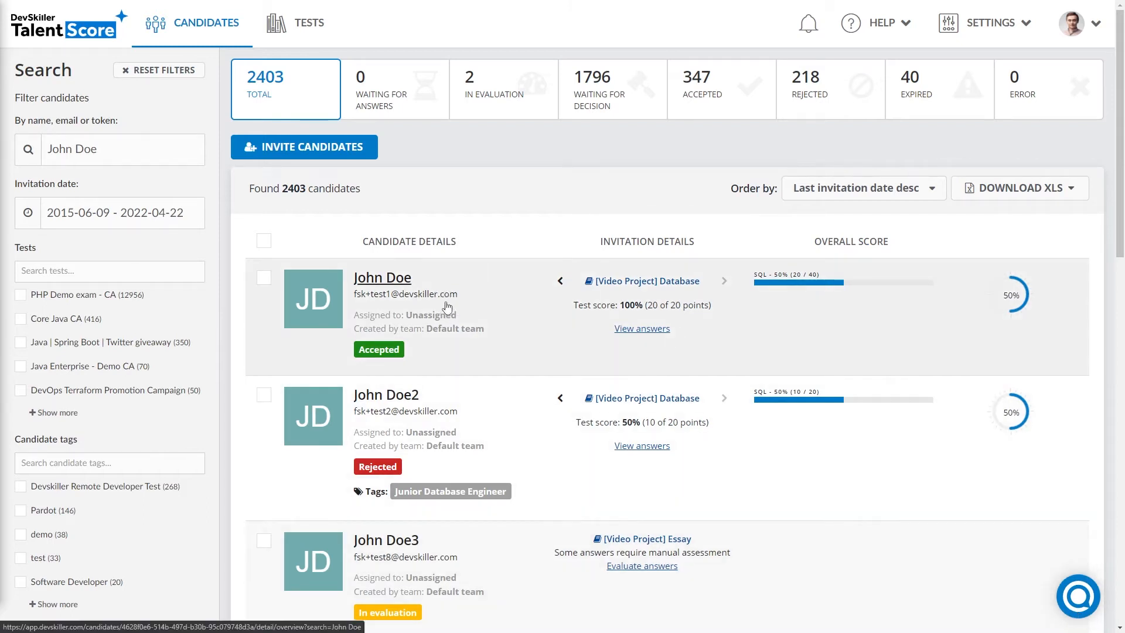
{"action": "mouse_move", "coordinate": [516, 316]}
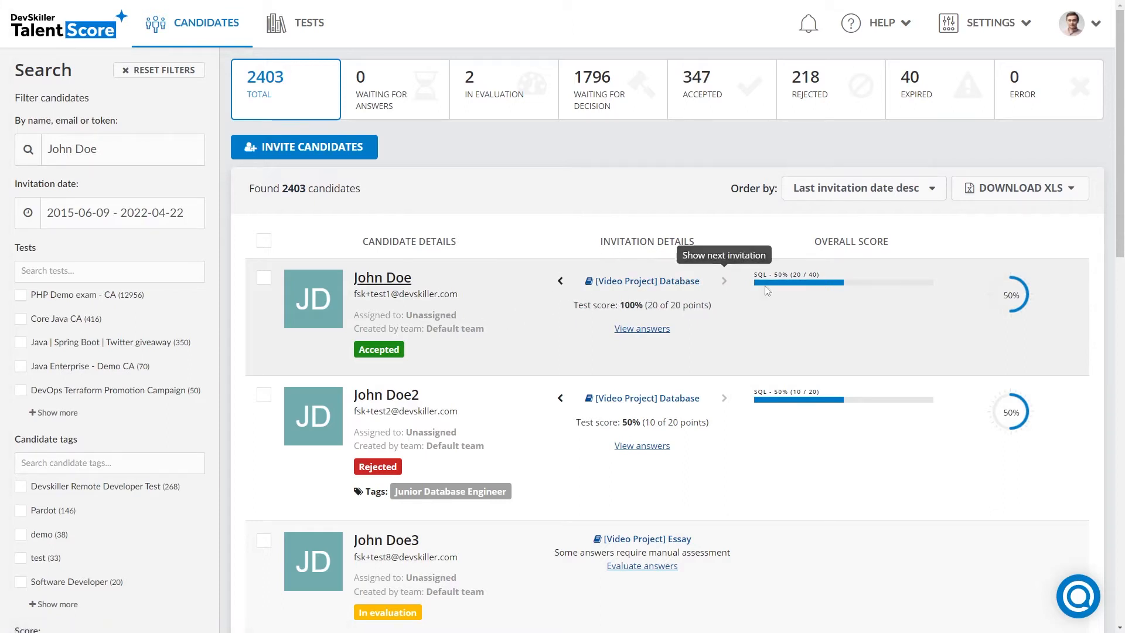
{"action": "mouse_move", "coordinate": [794, 287]}
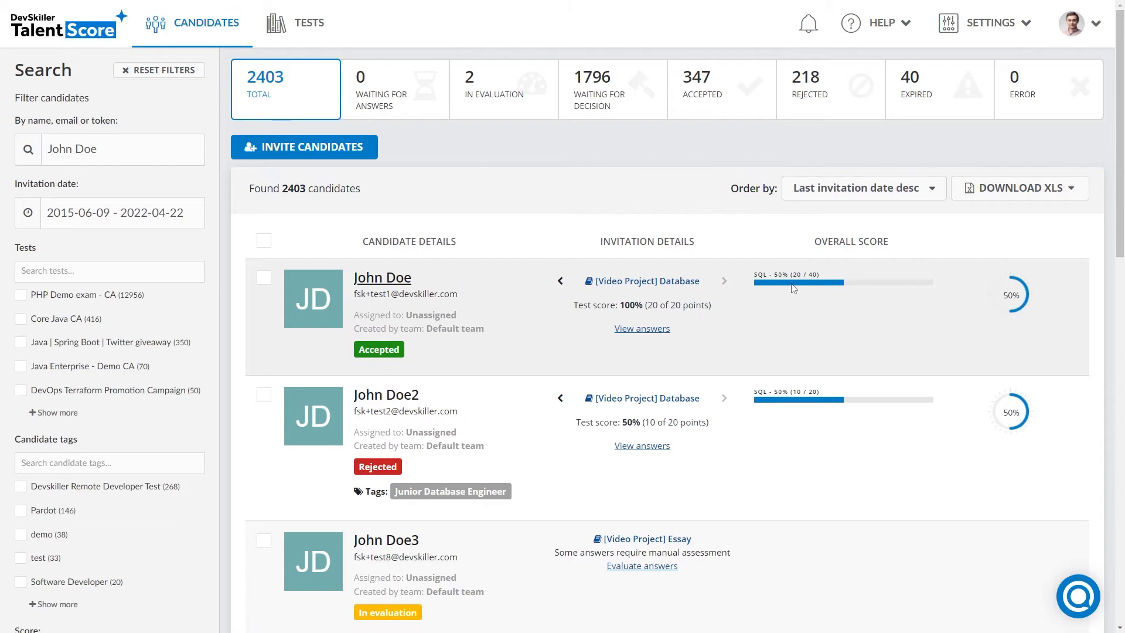
{"action": "mouse_move", "coordinate": [791, 291]}
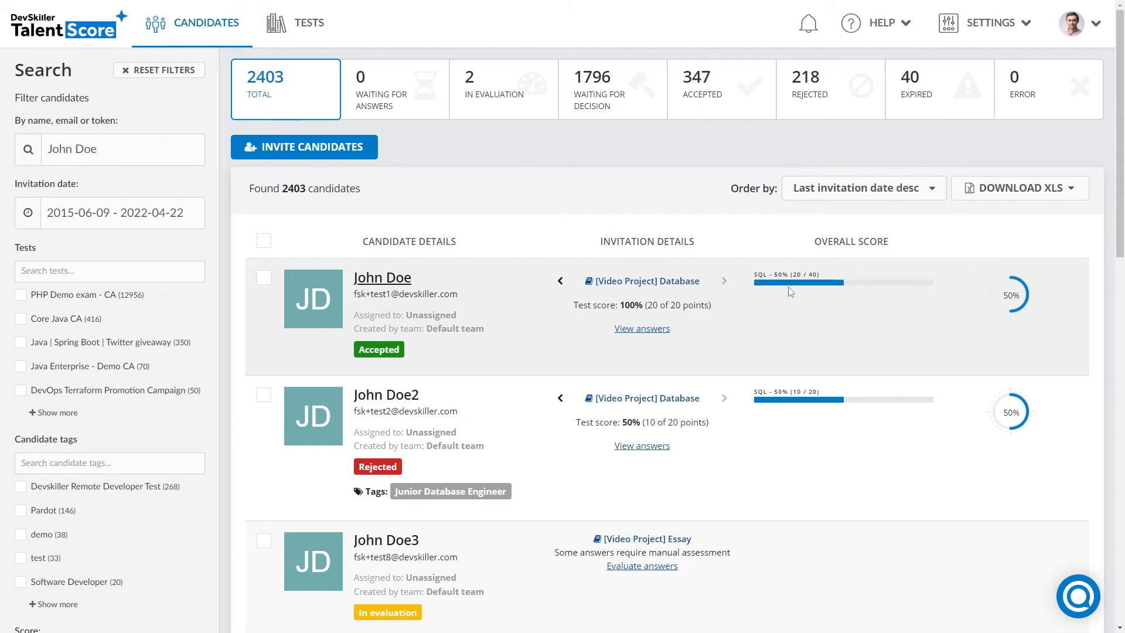
{"action": "mouse_move", "coordinate": [783, 299]}
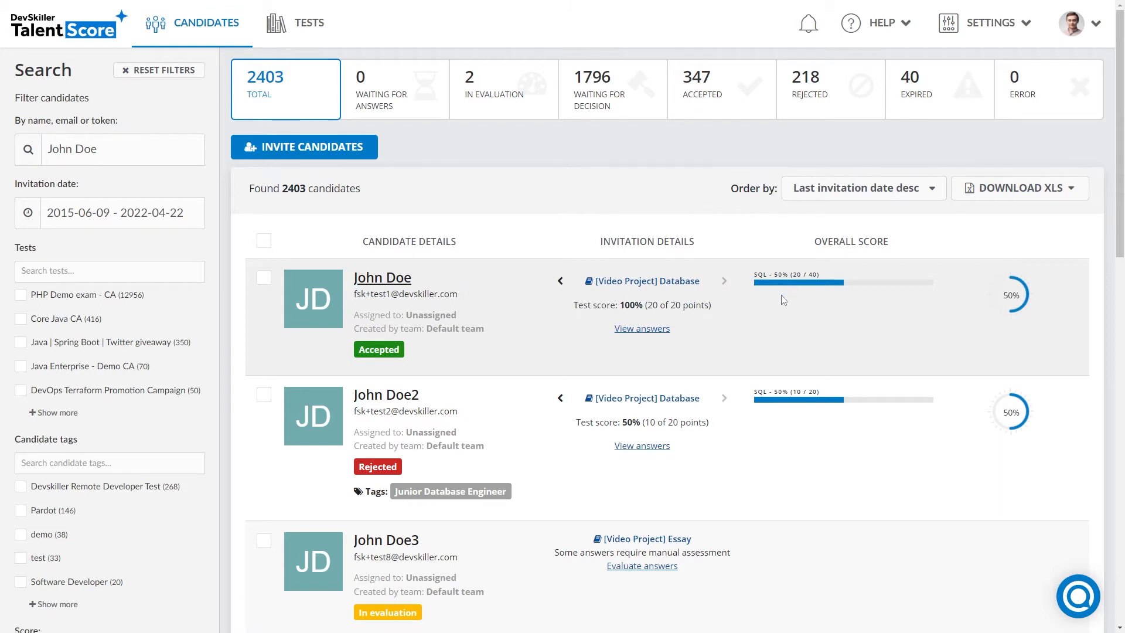
{"action": "mouse_move", "coordinate": [318, 140]}
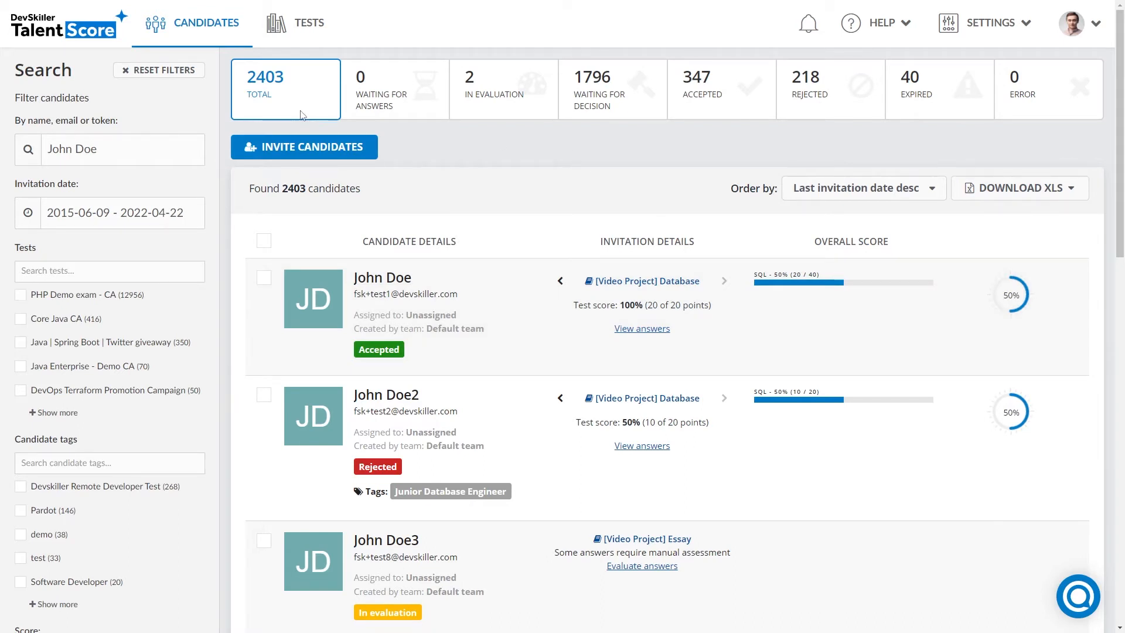
{"action": "mouse_move", "coordinate": [326, 129]}
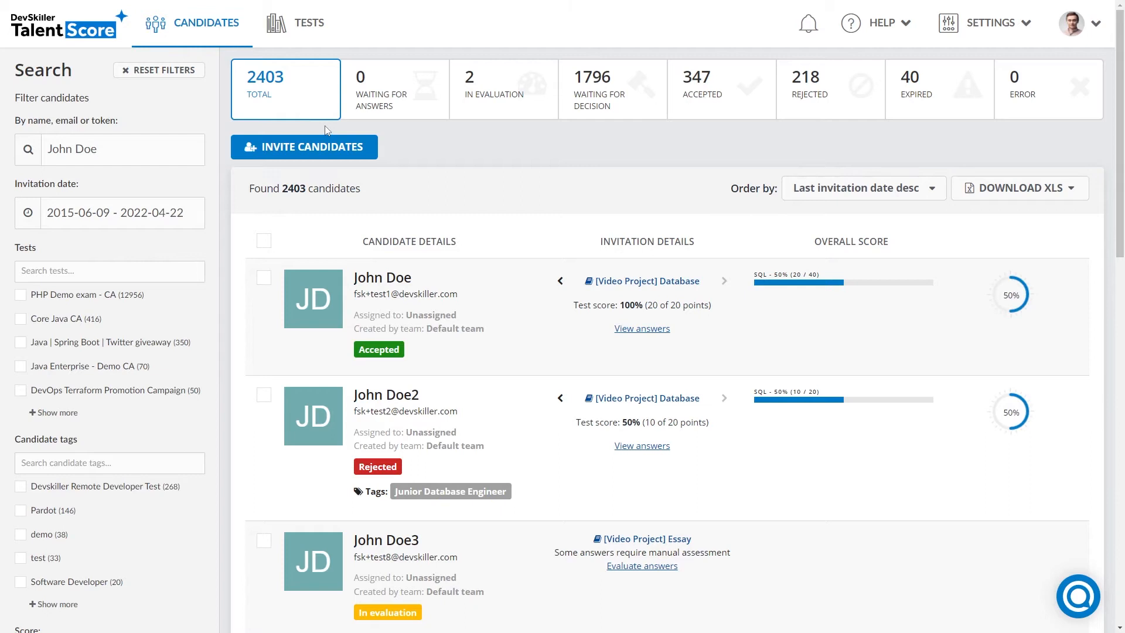
{"action": "mouse_move", "coordinate": [330, 127]}
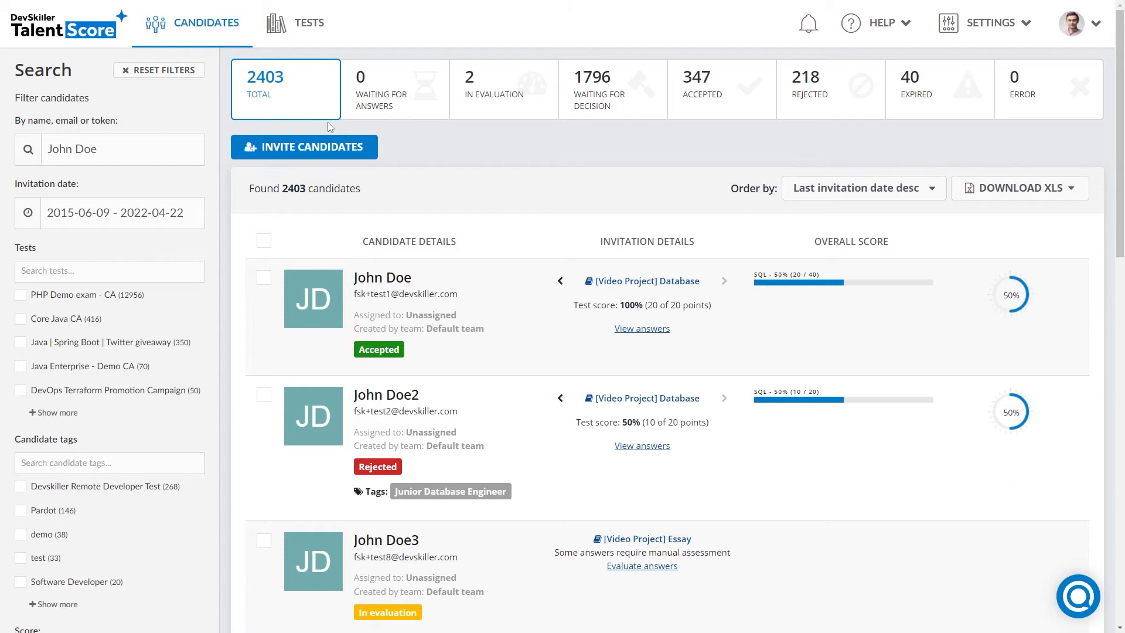
{"action": "mouse_move", "coordinate": [98, 331]}
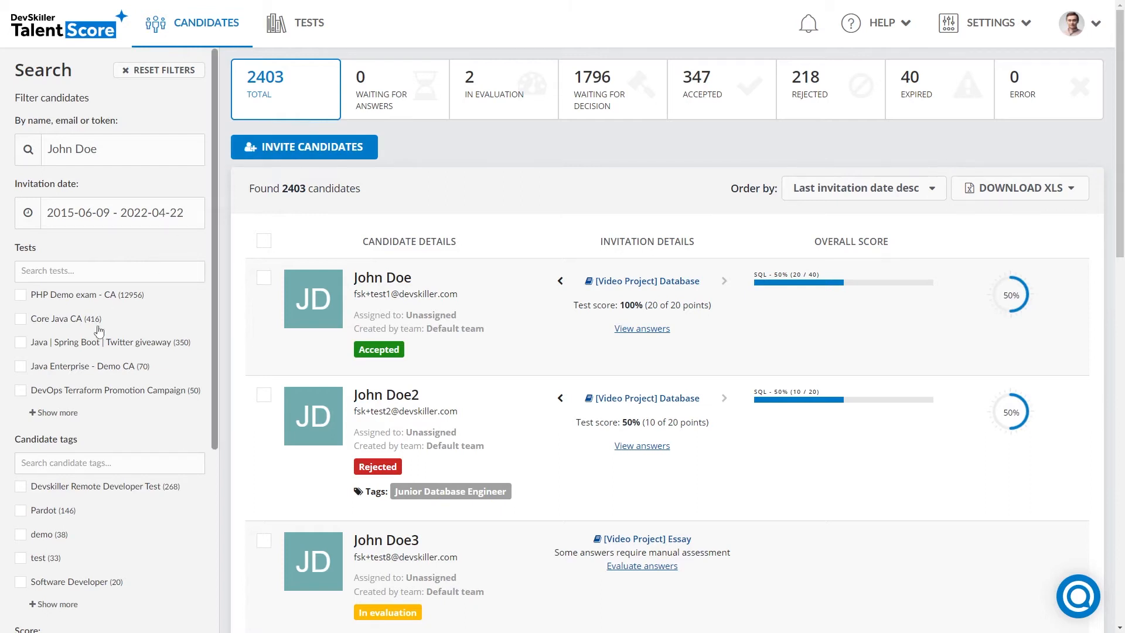
{"action": "scroll", "scroll_direction": "down", "scroll_amount": 3}
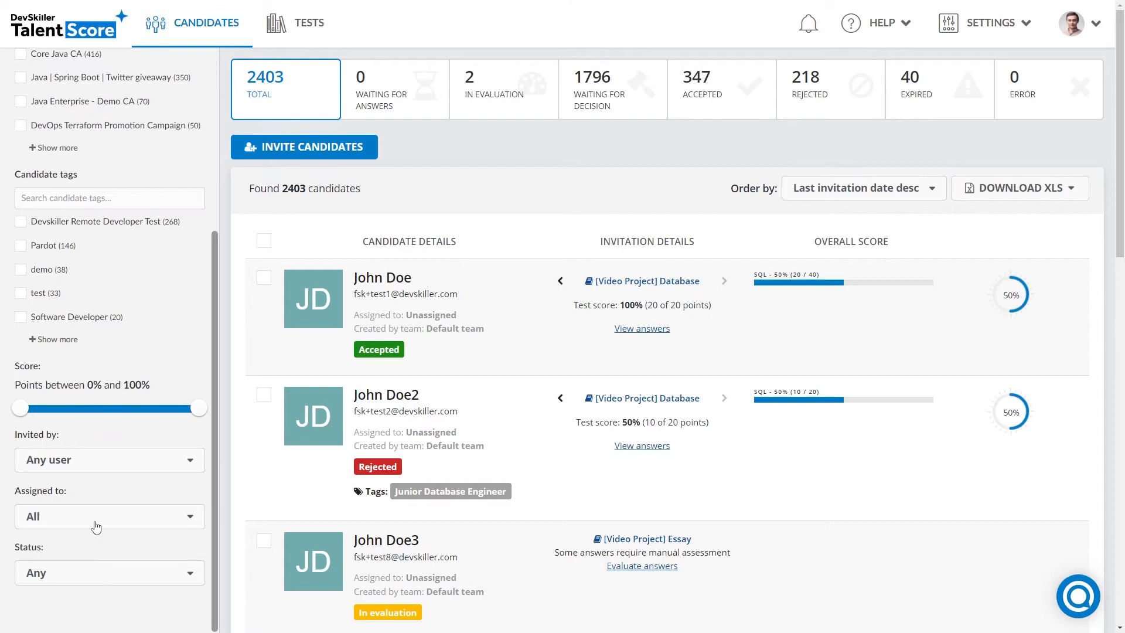
{"action": "mouse_move", "coordinate": [113, 478]}
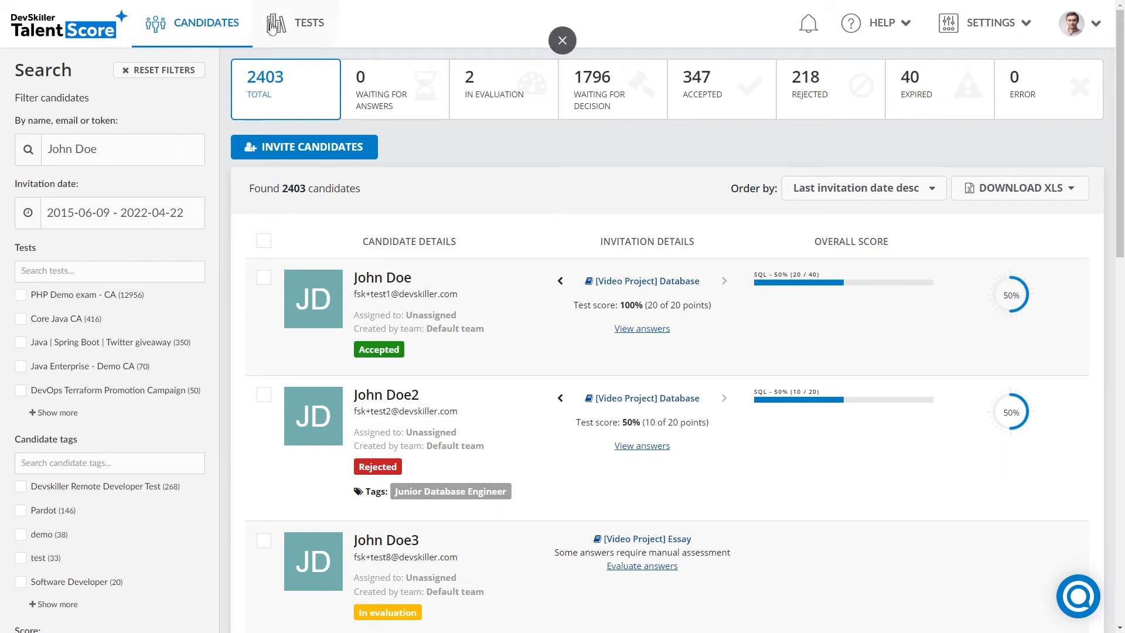
{"action": "left_click", "coordinate": [562, 40]}
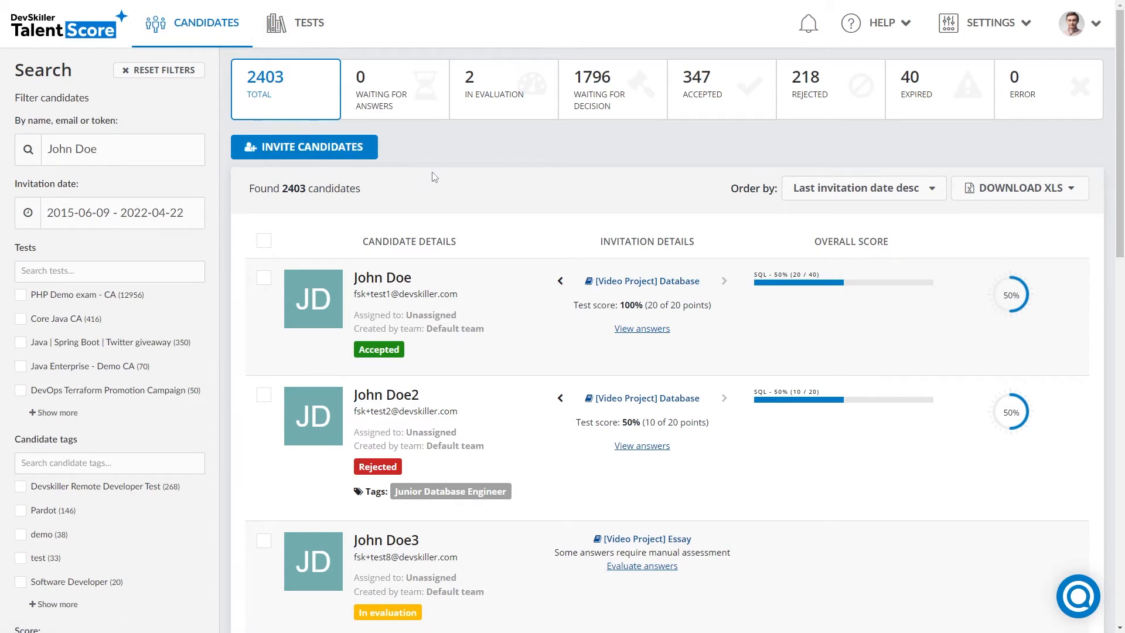
{"action": "left_click", "coordinate": [309, 22]}
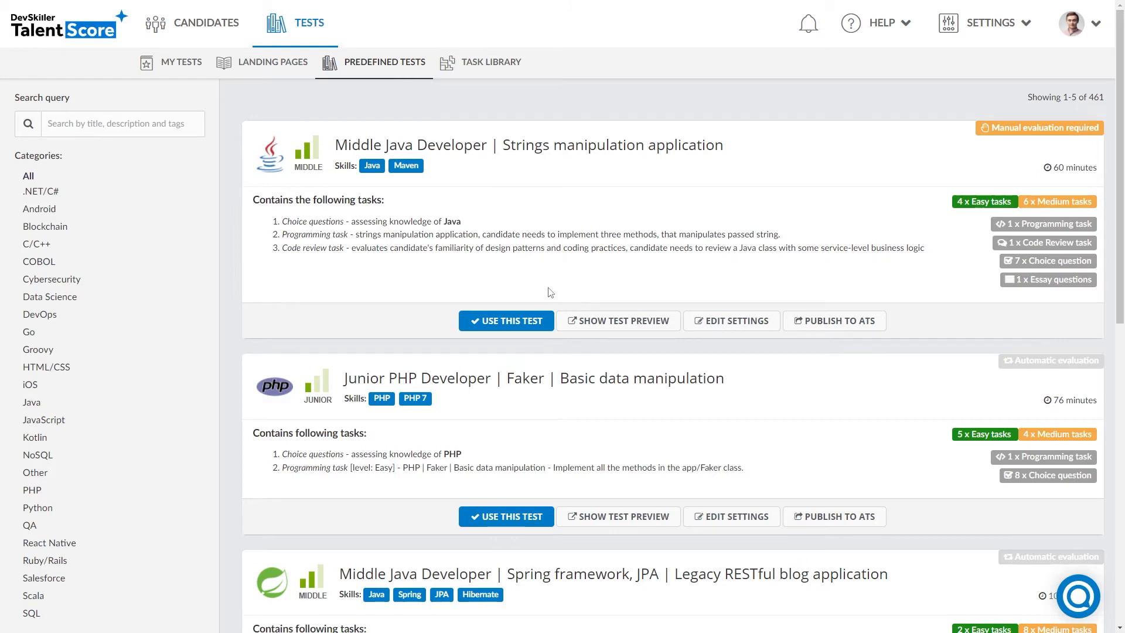
{"action": "mouse_move", "coordinate": [69, 253]}
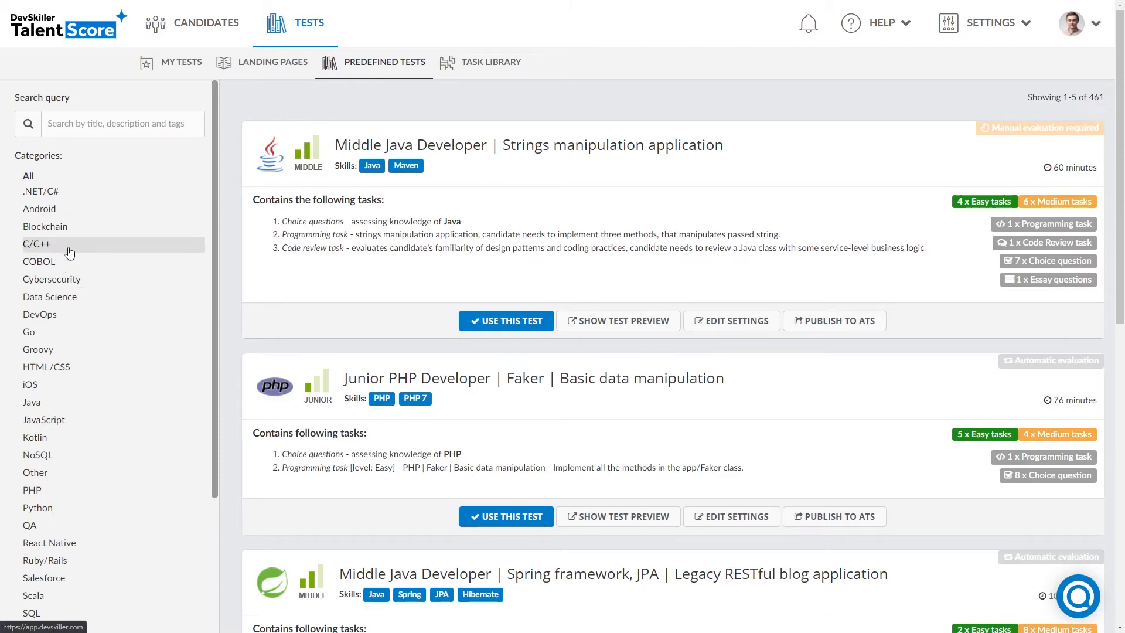
{"action": "left_click", "coordinate": [35, 244]}
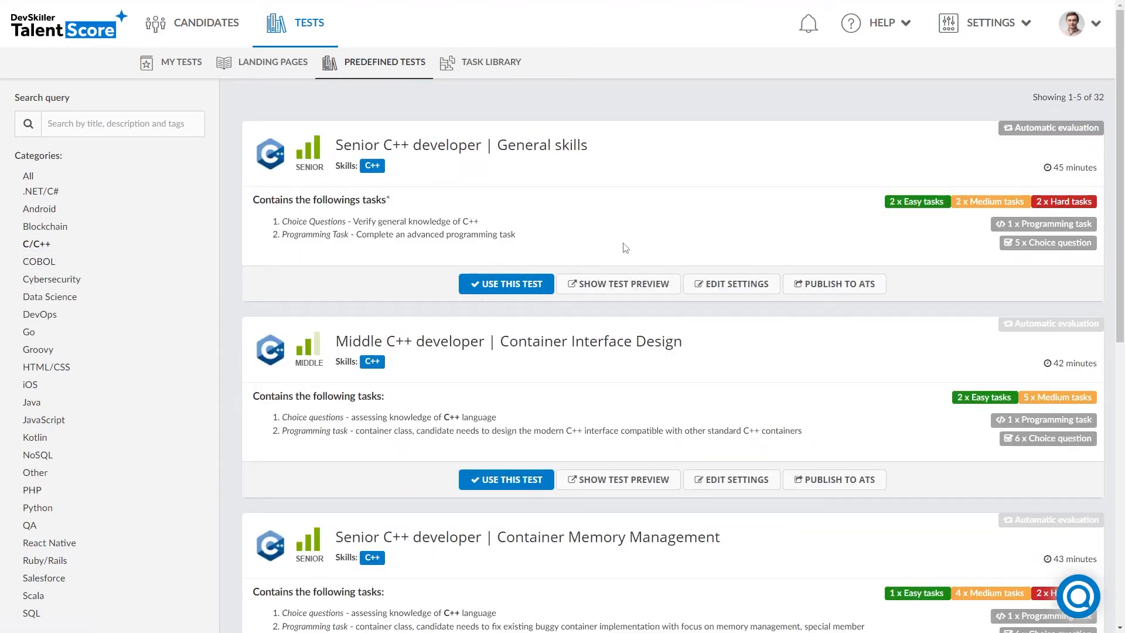
{"action": "mouse_move", "coordinate": [673, 277]}
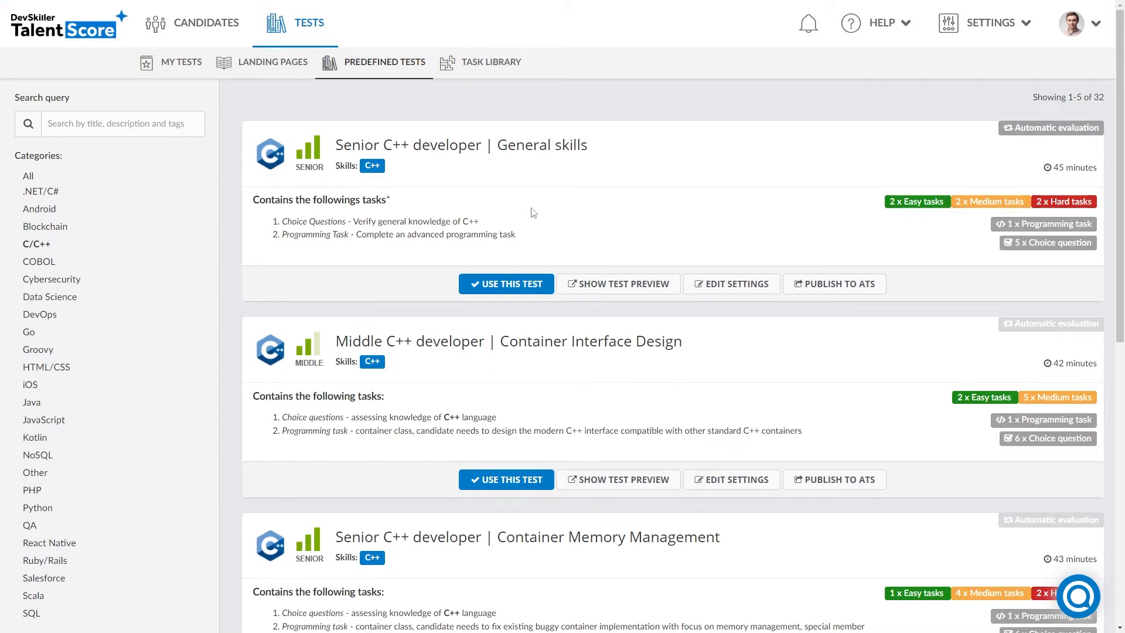
{"action": "mouse_move", "coordinate": [502, 136]}
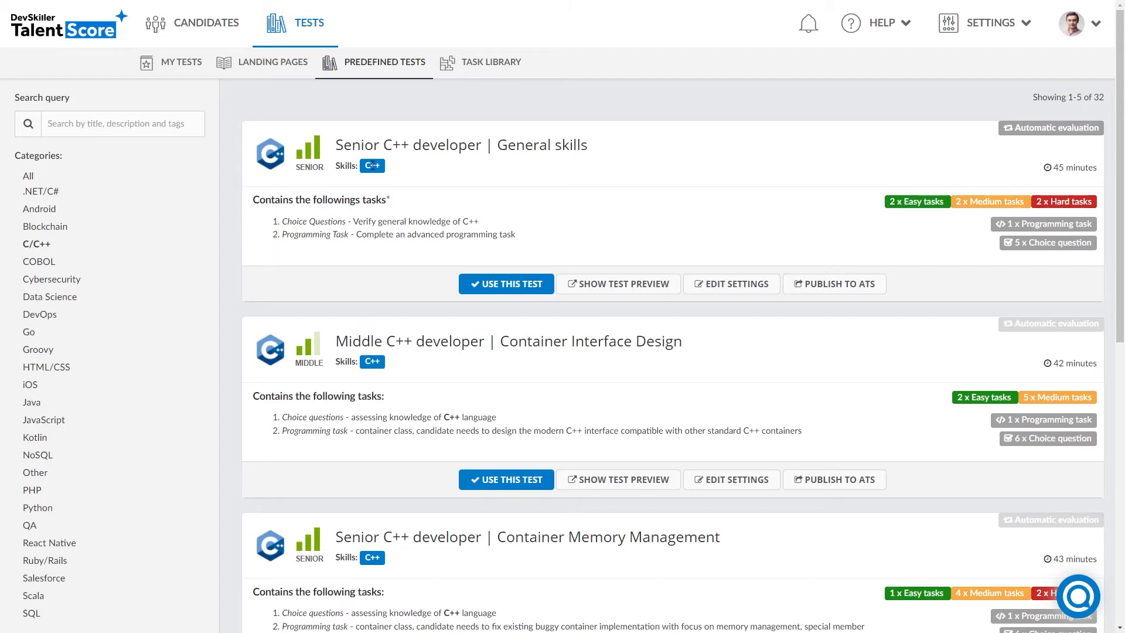
{"action": "mouse_move", "coordinate": [1031, 220]}
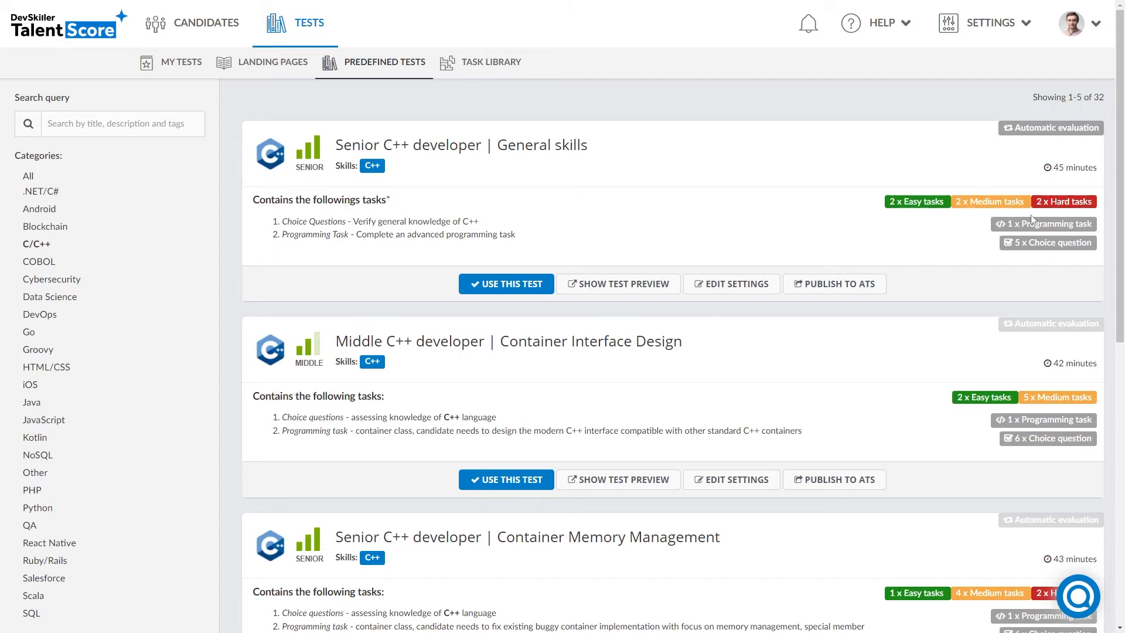
{"action": "mouse_move", "coordinate": [557, 215]}
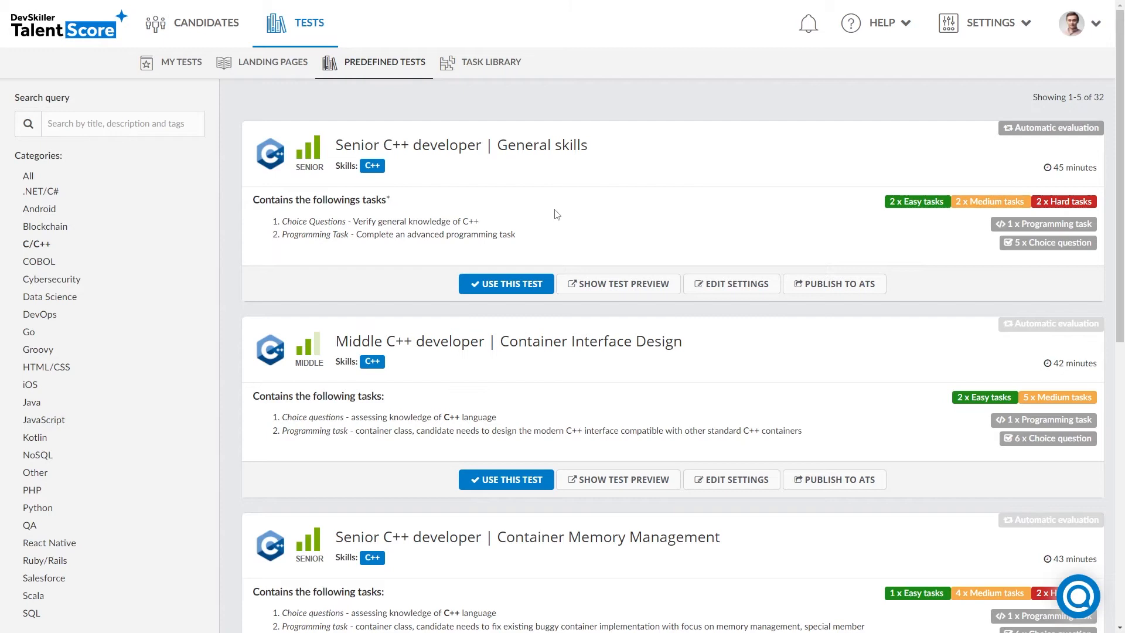
{"action": "left_click", "coordinate": [182, 61]}
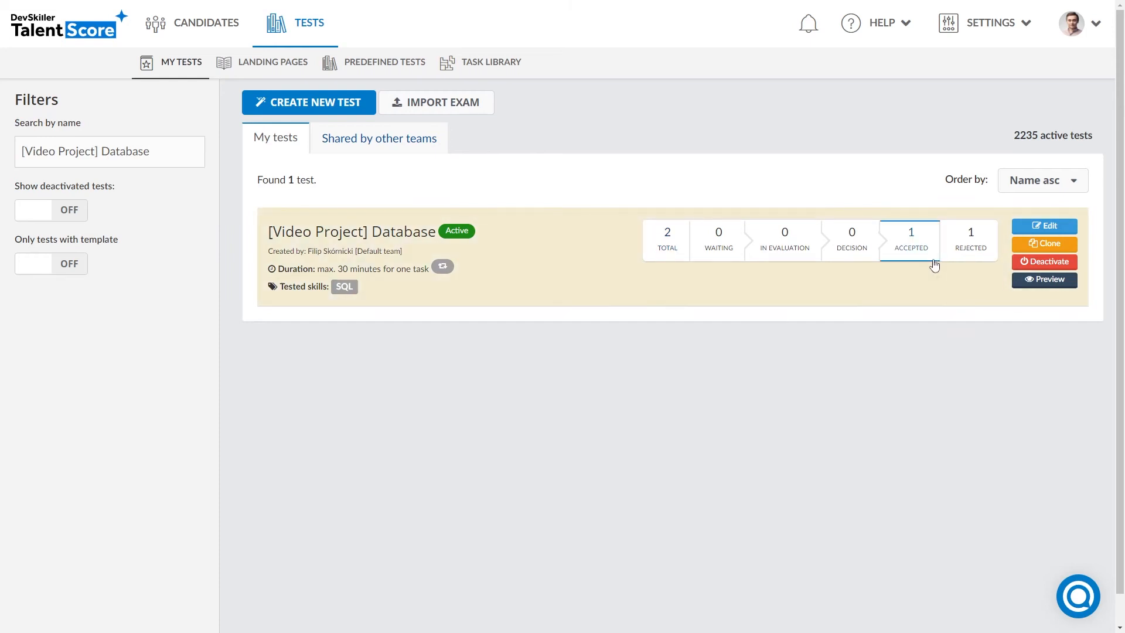
{"action": "mouse_move", "coordinate": [1028, 227]}
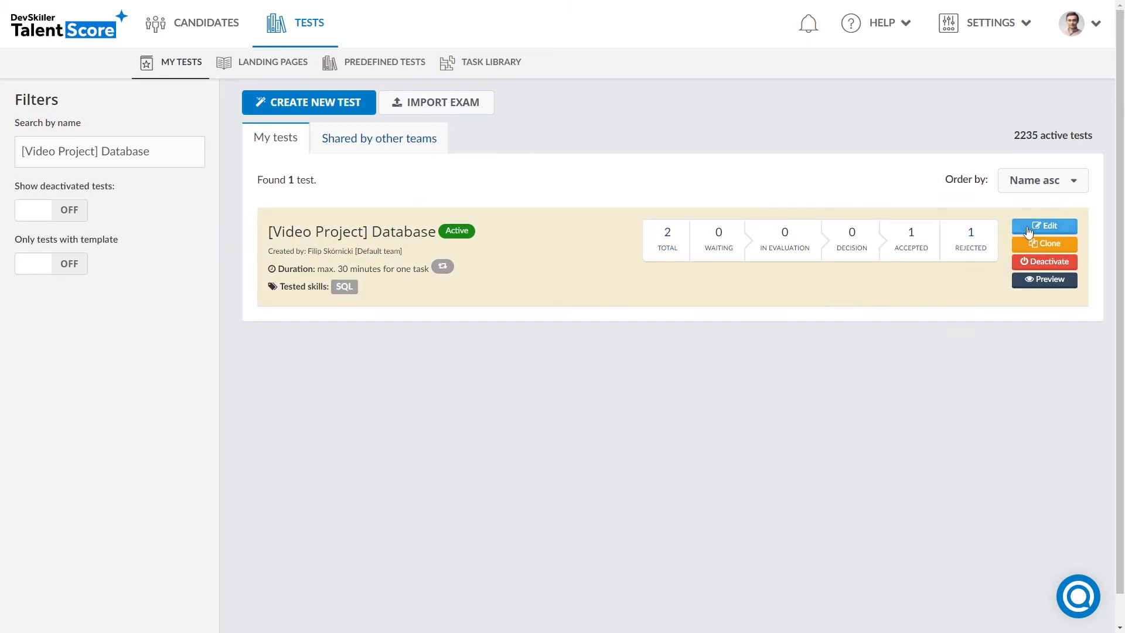
{"action": "mouse_move", "coordinate": [1059, 265]}
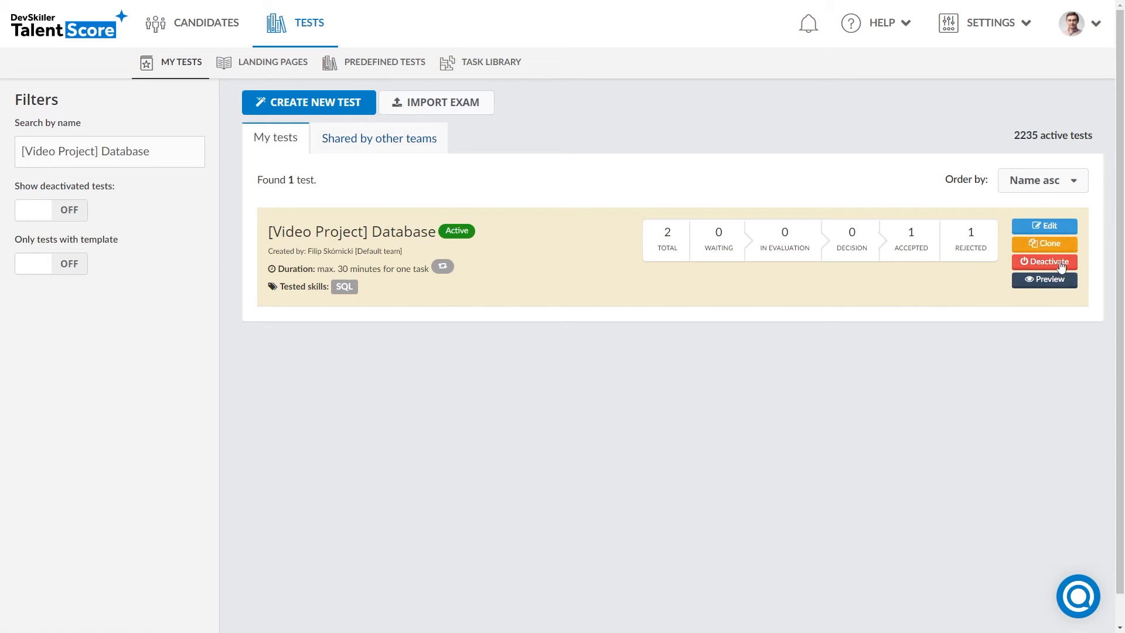
{"action": "mouse_move", "coordinate": [522, 341]}
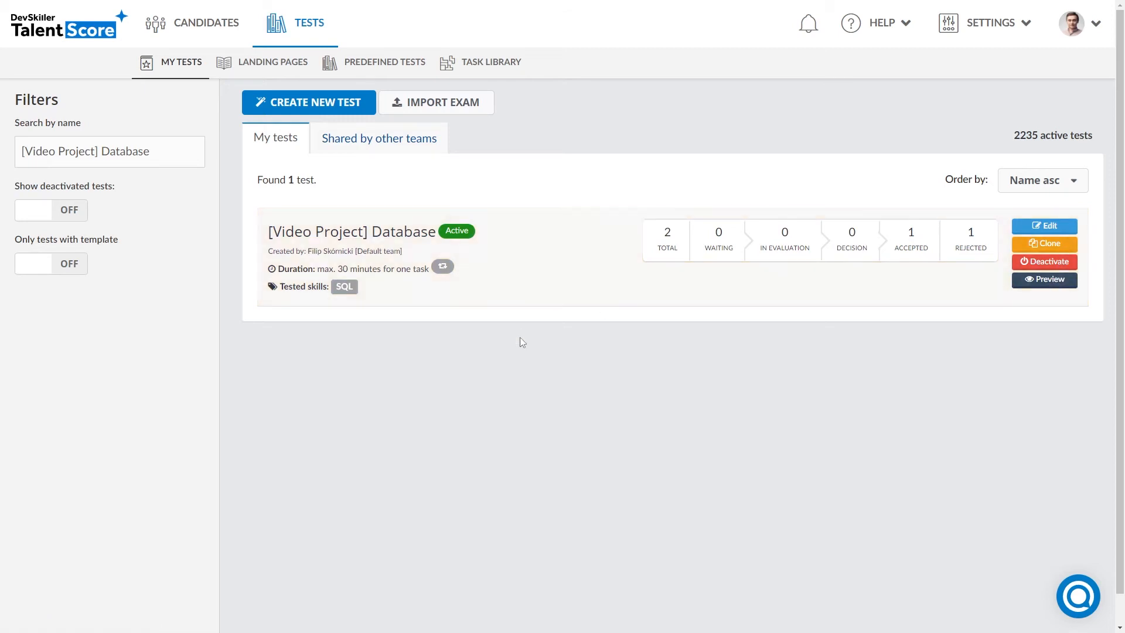
{"action": "mouse_move", "coordinate": [496, 339]}
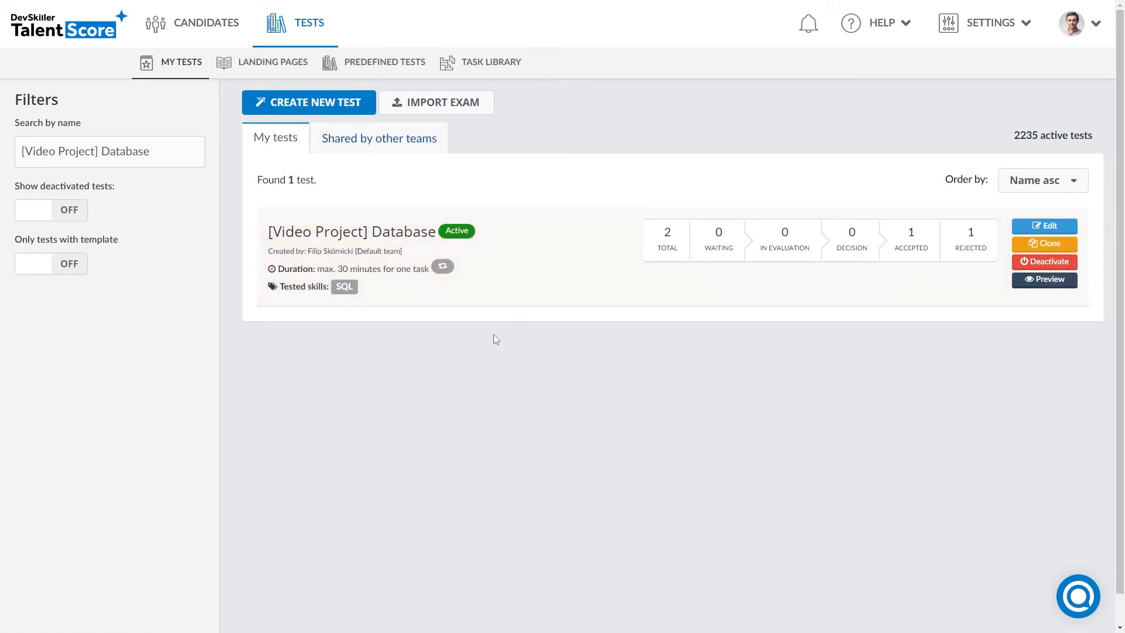
{"action": "mouse_move", "coordinate": [283, 103]}
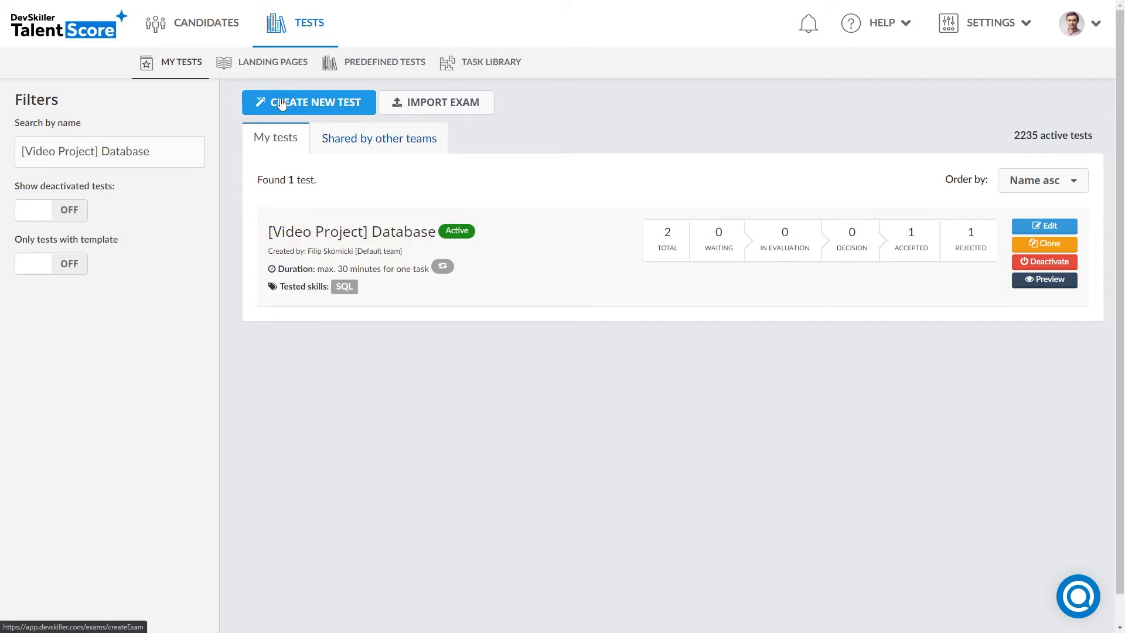
- Create a new test from the catalog using the Junior PHP Developer | Faker test
{"action": "left_click", "coordinate": [309, 102]}
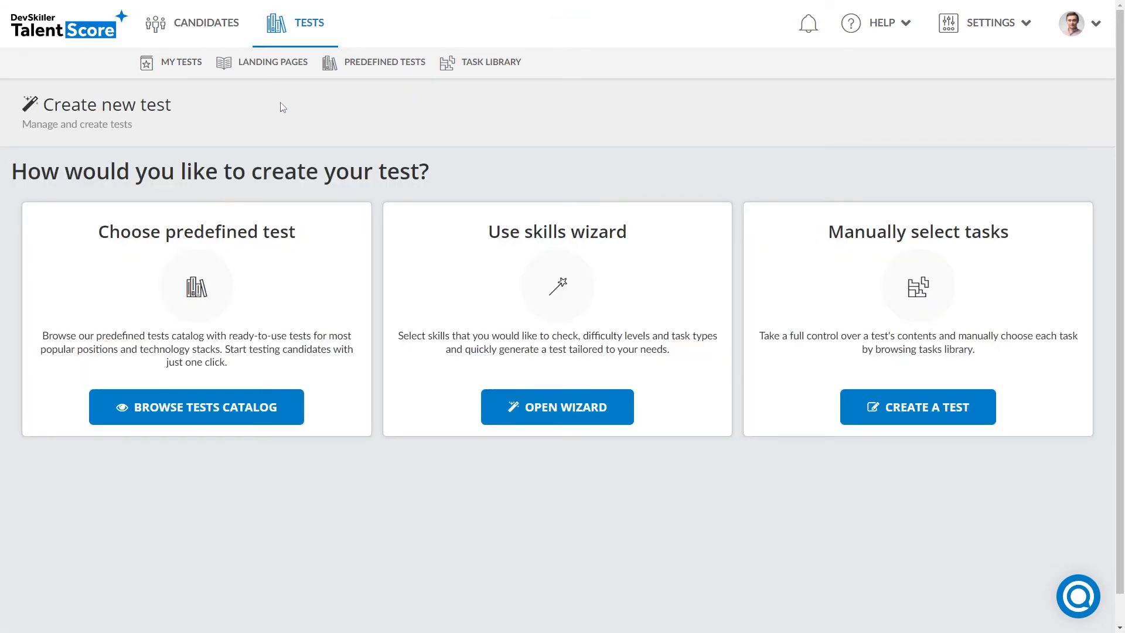
{"action": "mouse_move", "coordinate": [325, 299]}
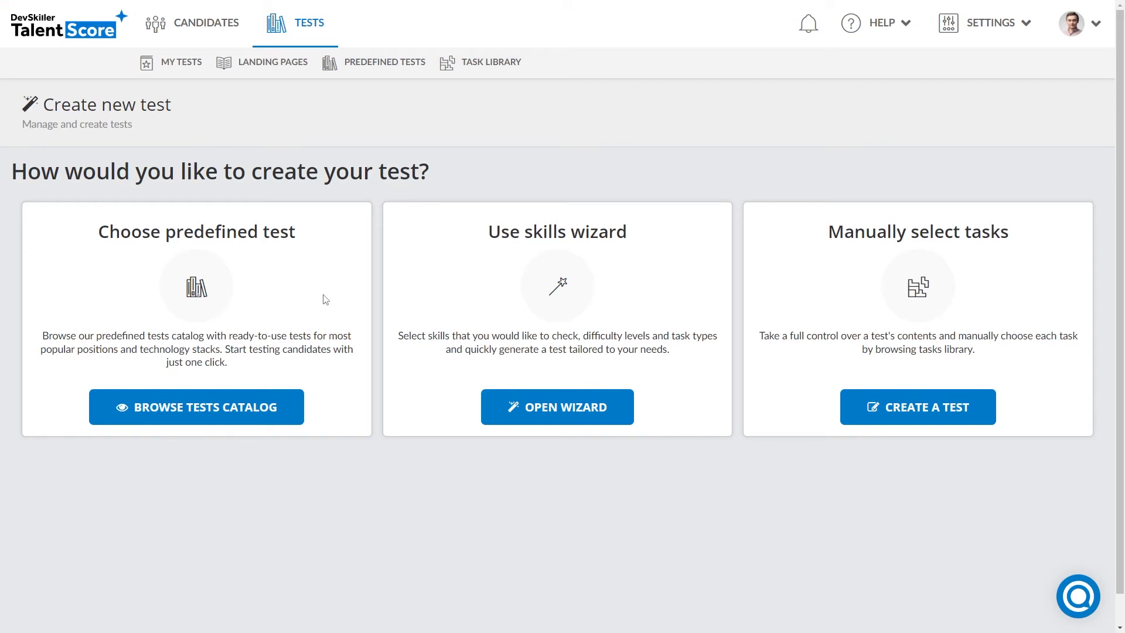
{"action": "mouse_move", "coordinate": [198, 400]}
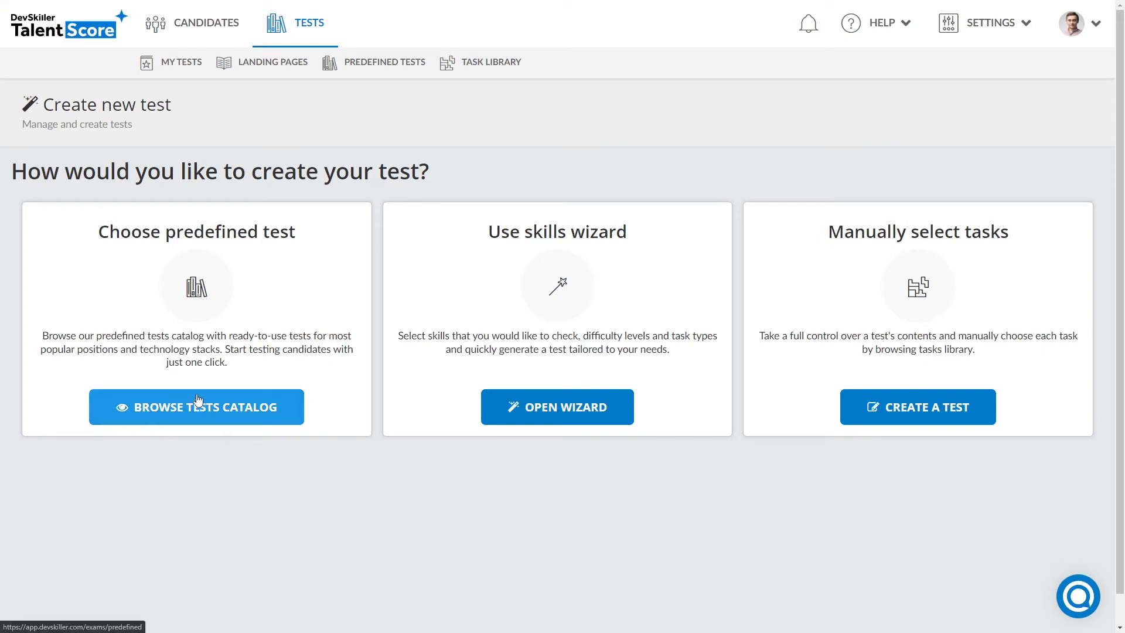
{"action": "mouse_move", "coordinate": [569, 407]}
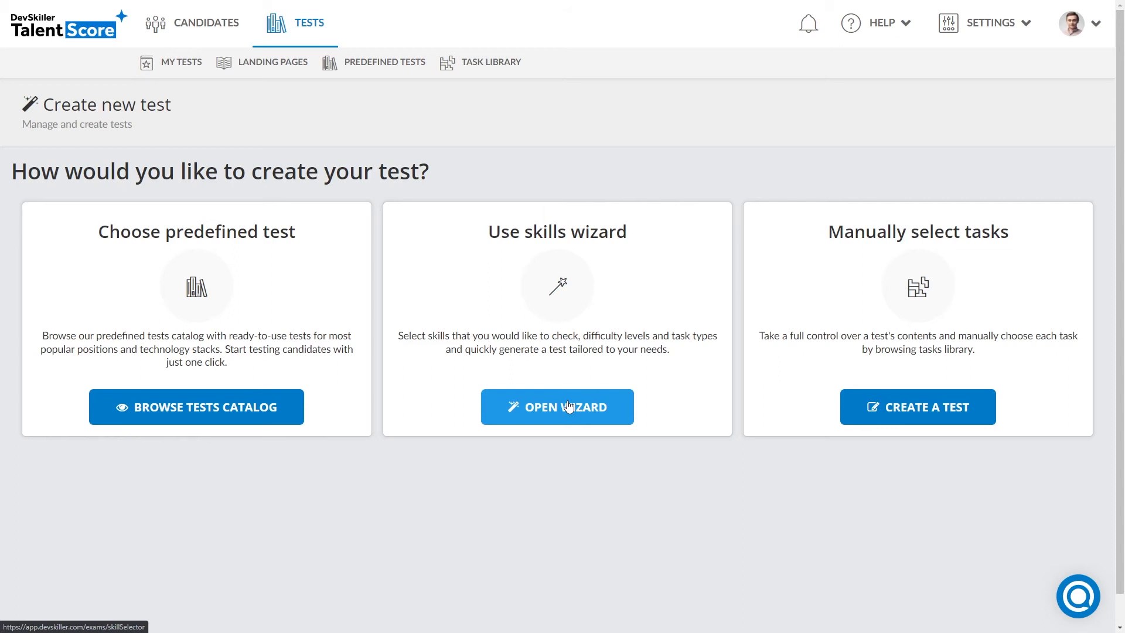
{"action": "mouse_move", "coordinate": [572, 408]}
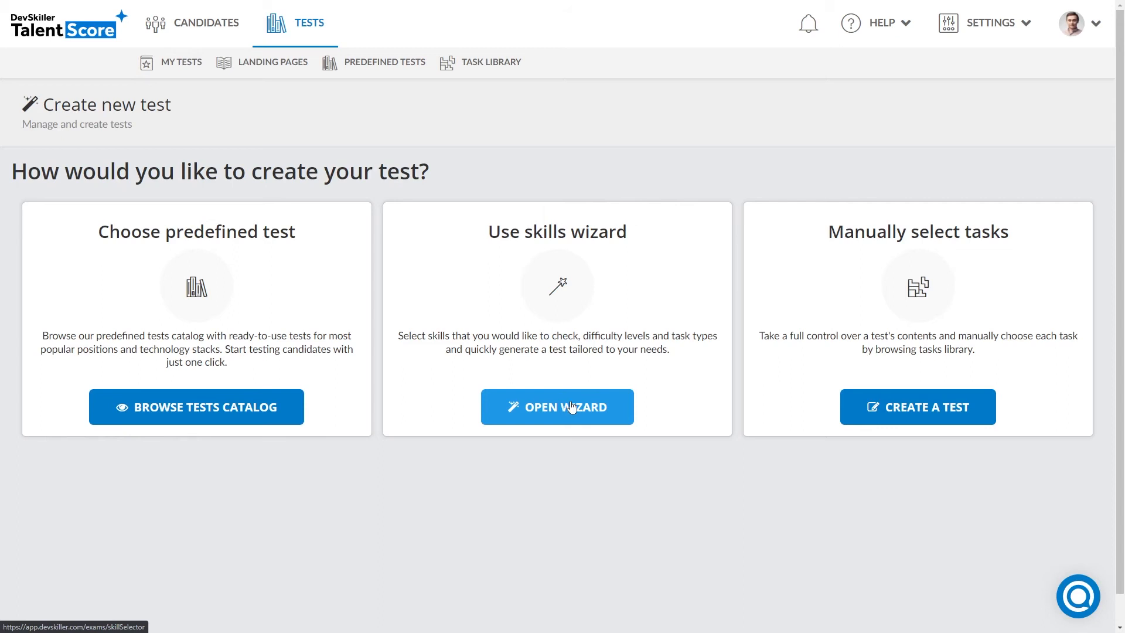
{"action": "mouse_move", "coordinate": [935, 413]}
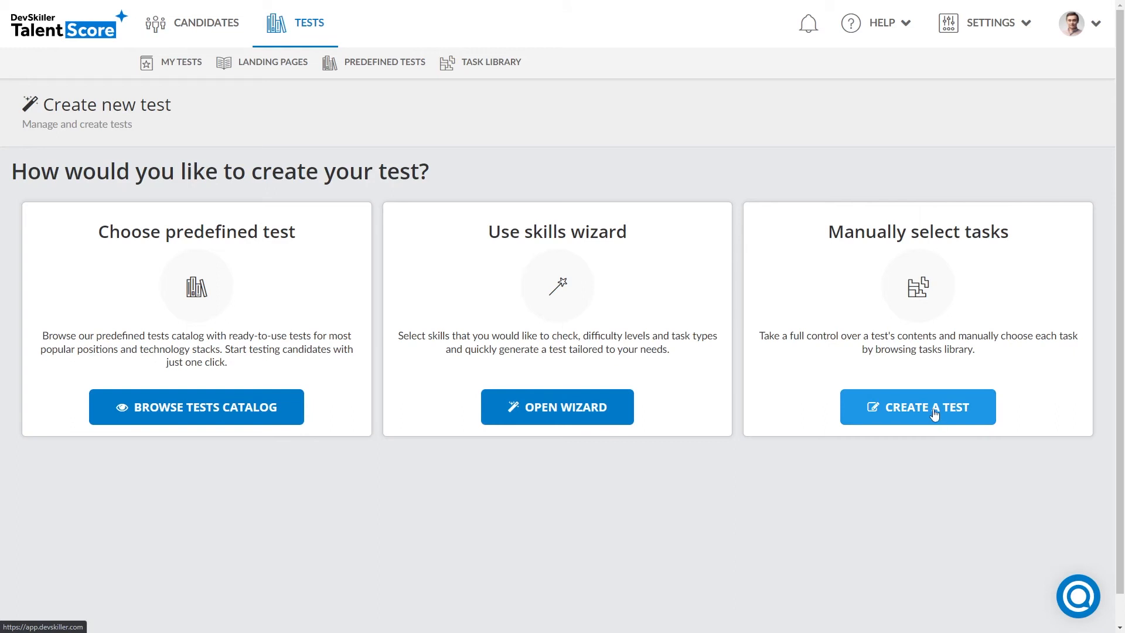
{"action": "mouse_move", "coordinate": [937, 413]}
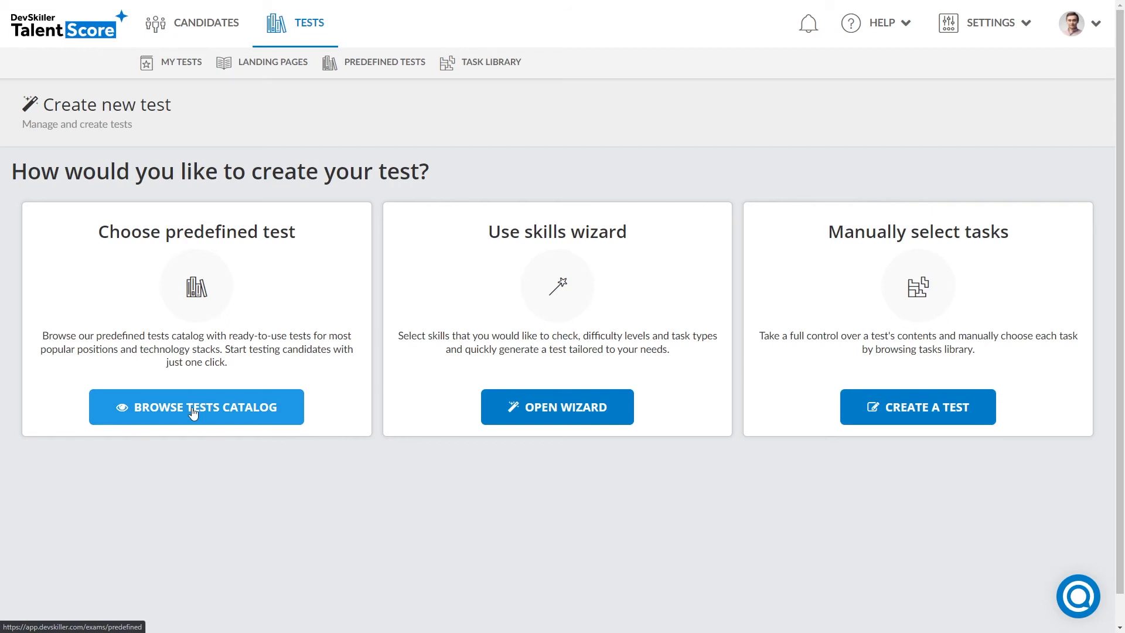
{"action": "left_click", "coordinate": [197, 407]}
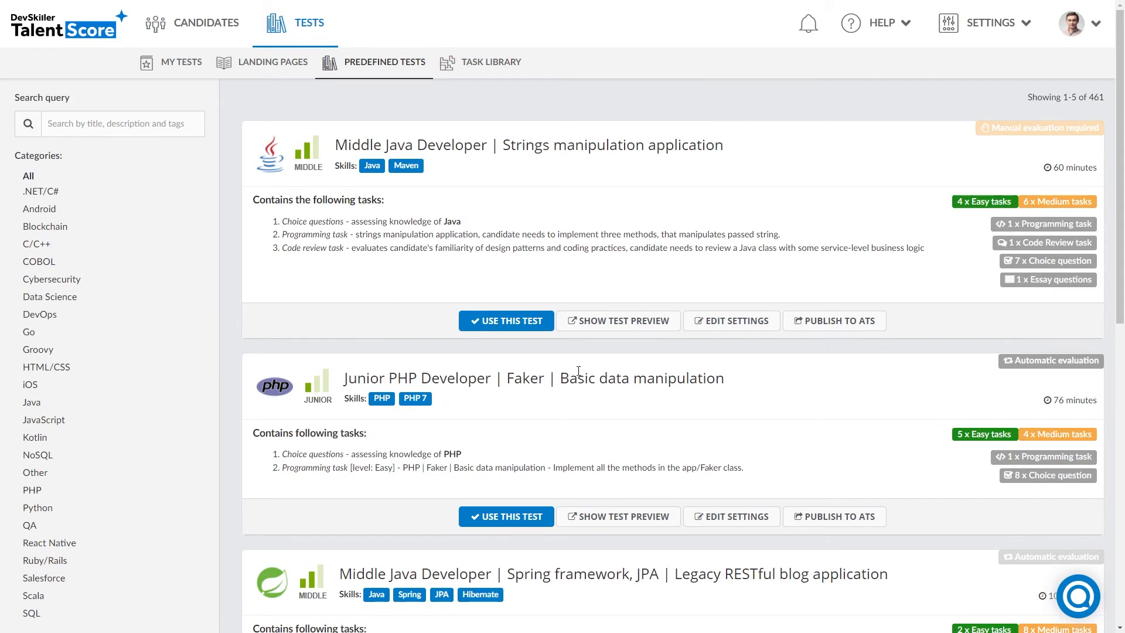
{"action": "mouse_move", "coordinate": [452, 381]}
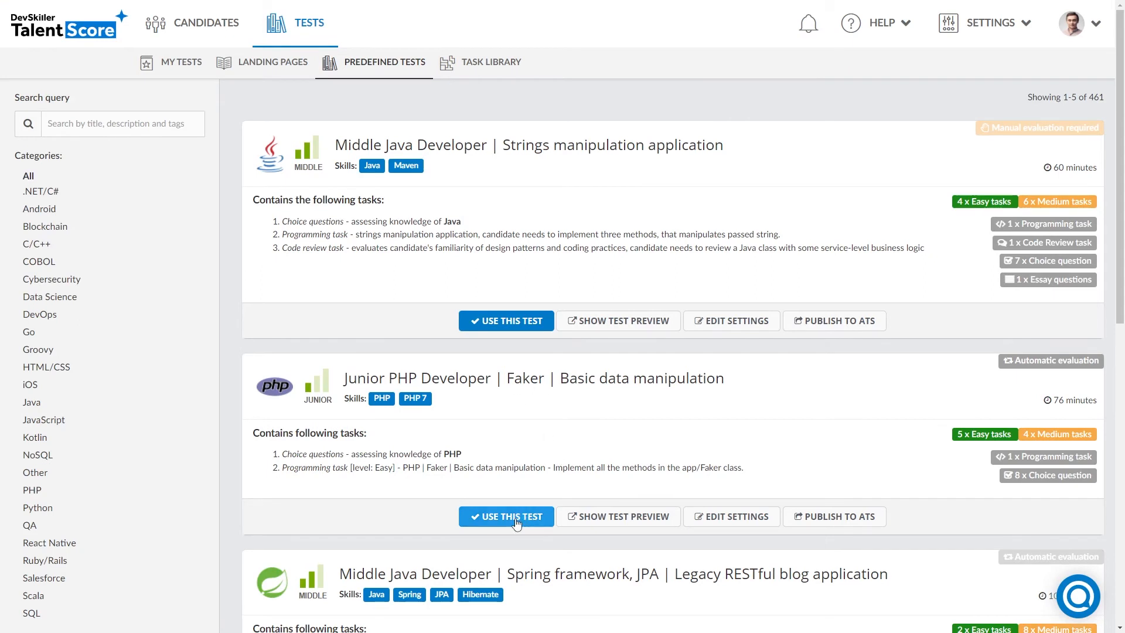
{"action": "left_click", "coordinate": [506, 517]}
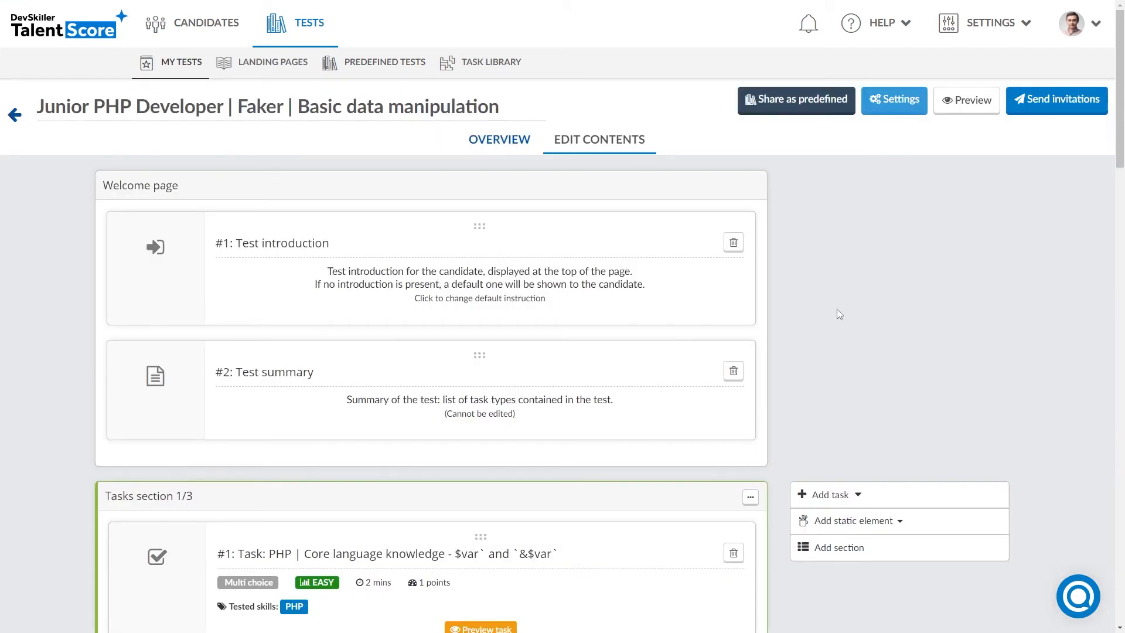
{"action": "mouse_move", "coordinate": [834, 319]}
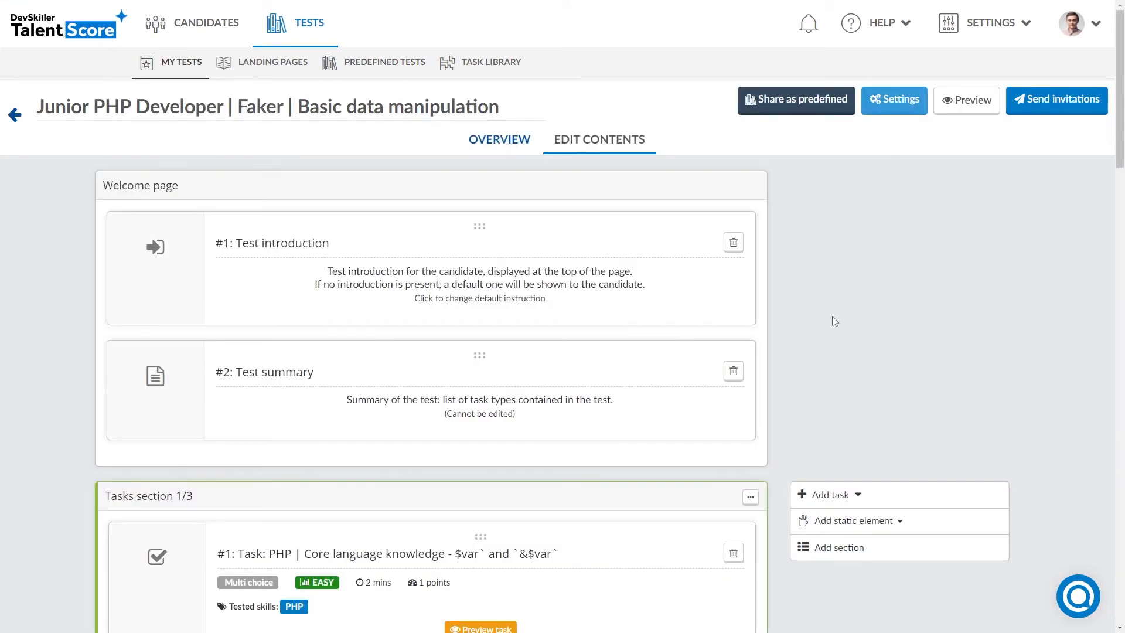
{"action": "mouse_move", "coordinate": [831, 321]}
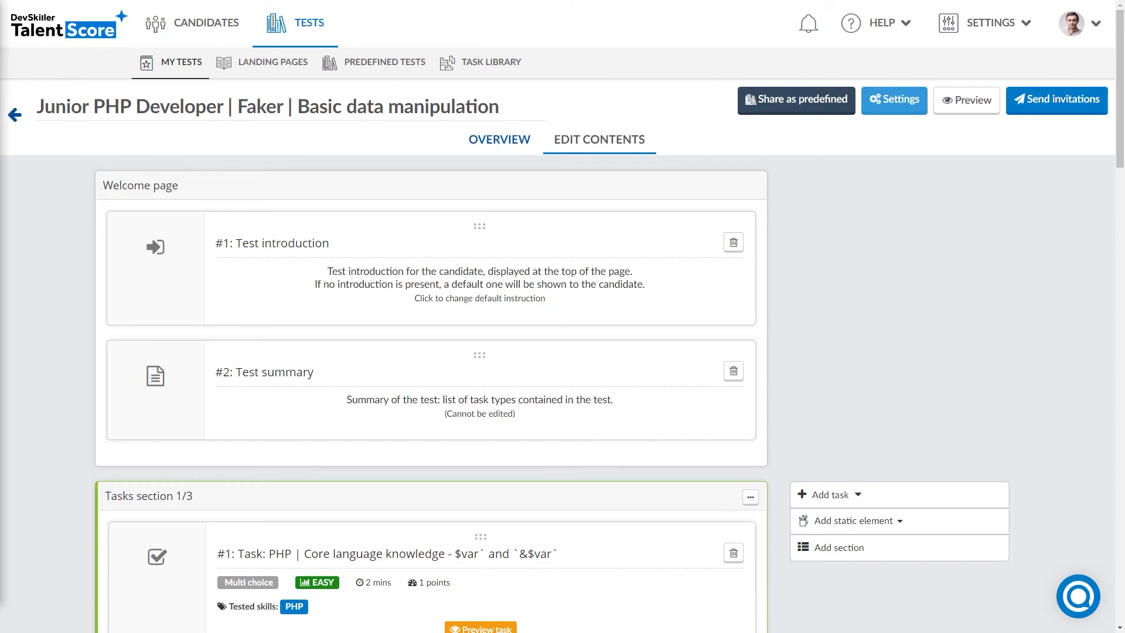
{"action": "mouse_move", "coordinate": [897, 361]}
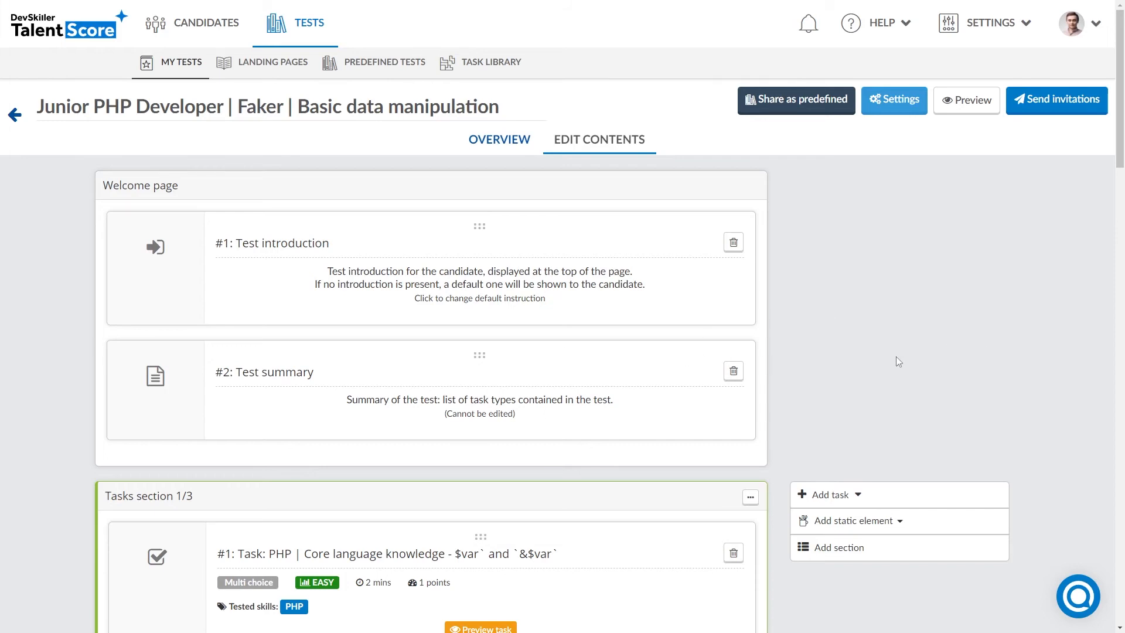
{"action": "mouse_move", "coordinate": [826, 351]}
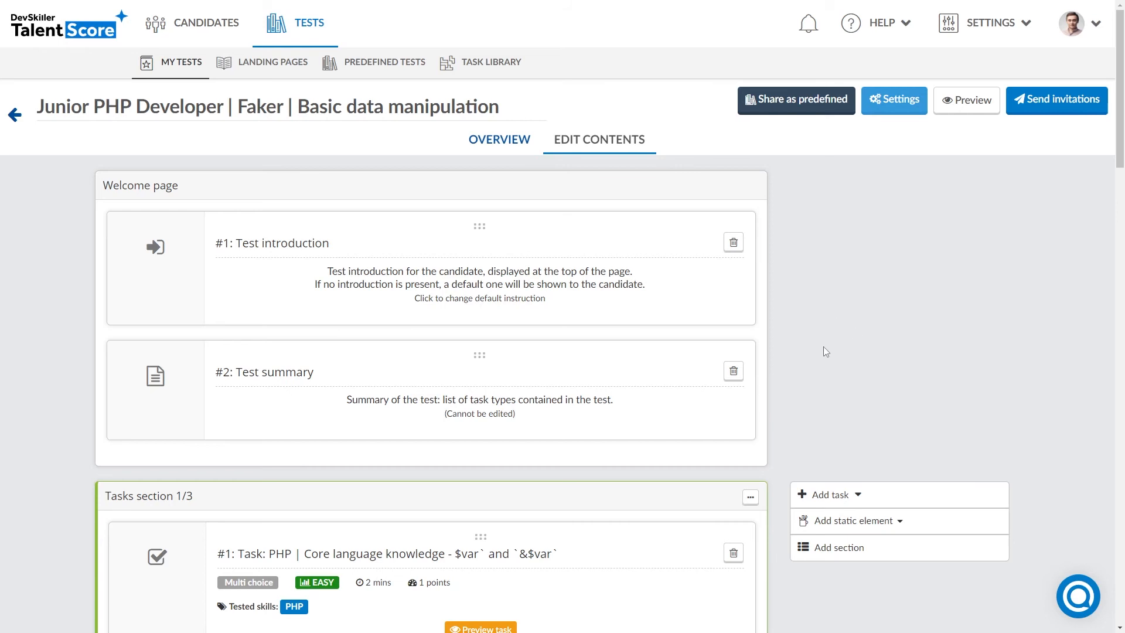
{"action": "scroll", "scroll_direction": "down", "scroll_amount": 3}
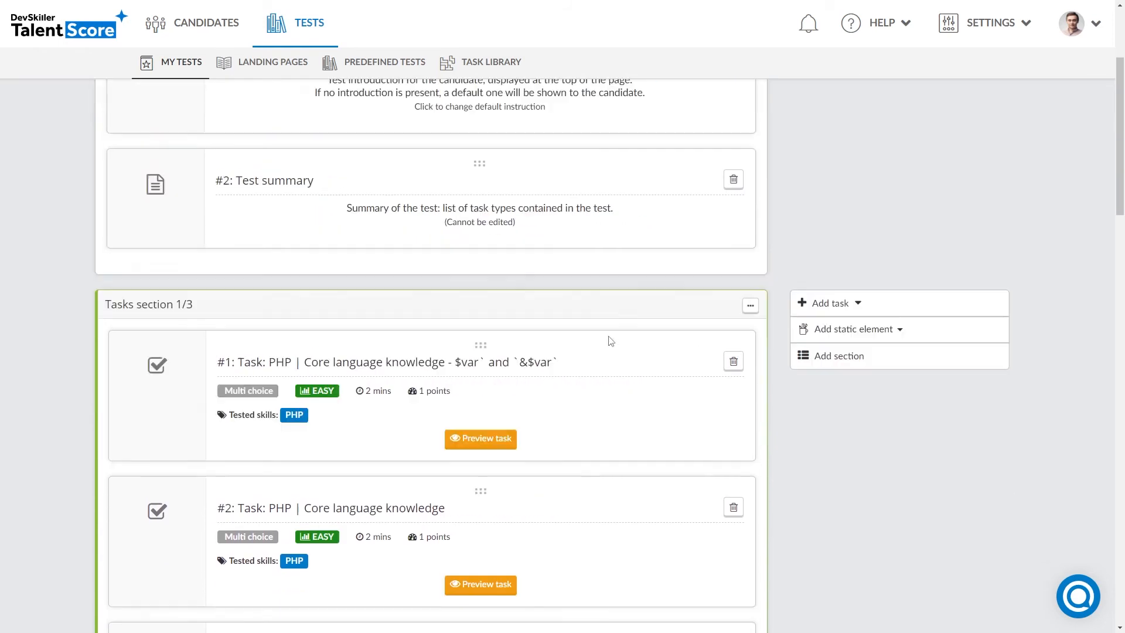
{"action": "scroll", "scroll_direction": "down", "scroll_amount": 3}
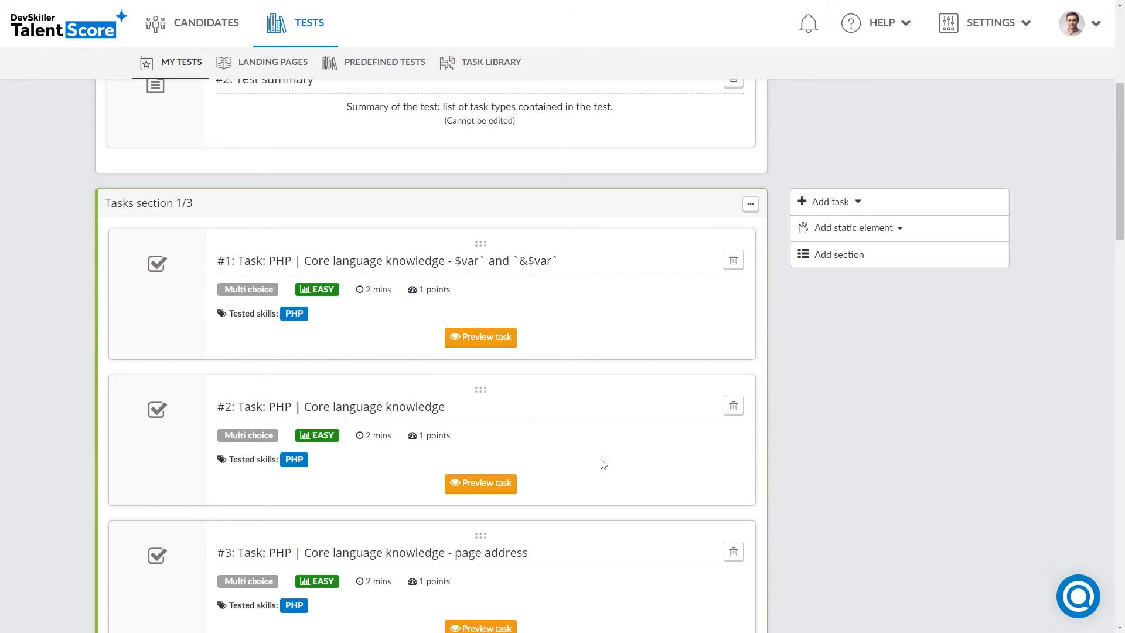
{"action": "scroll", "scroll_direction": "down", "scroll_amount": 3}
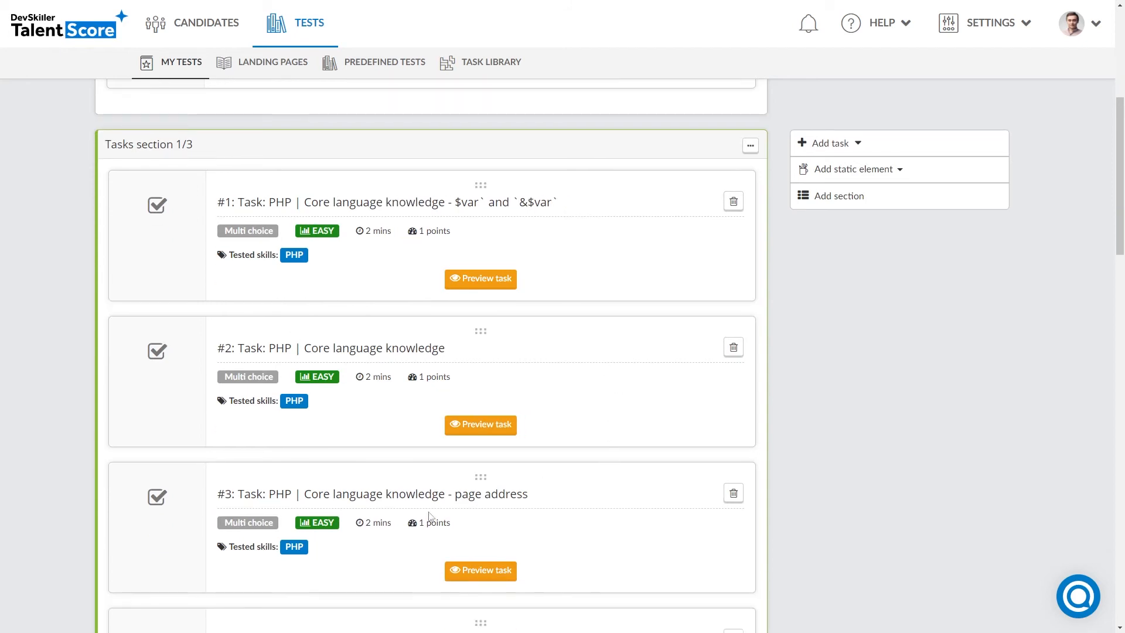
{"action": "scroll", "scroll_direction": "down", "scroll_amount": 3}
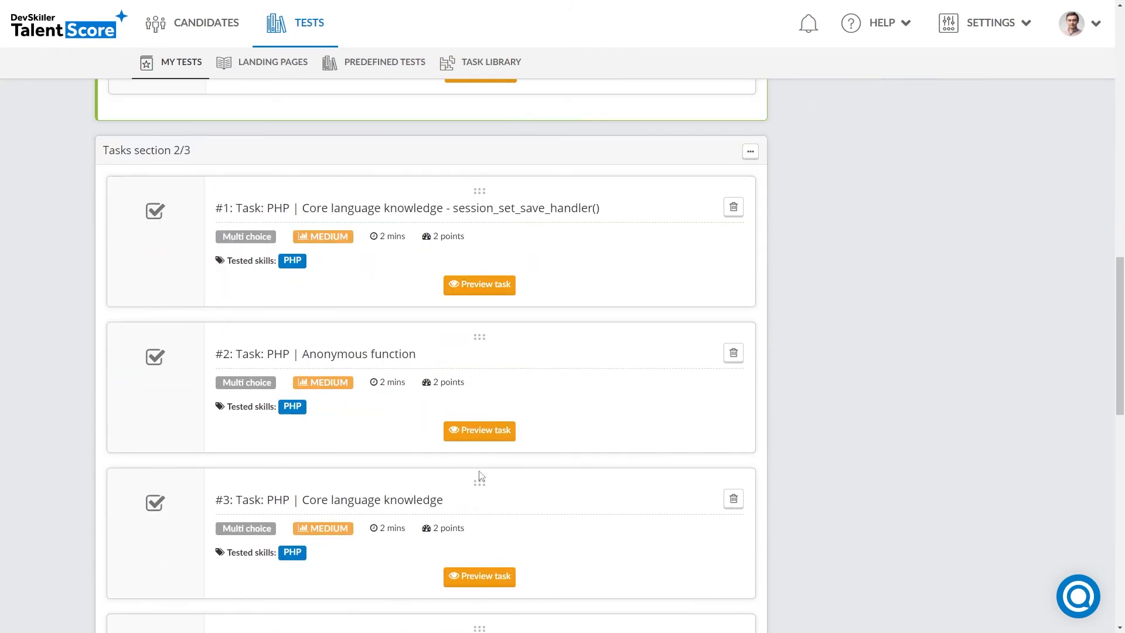
{"action": "scroll", "scroll_direction": "down", "scroll_amount": 3}
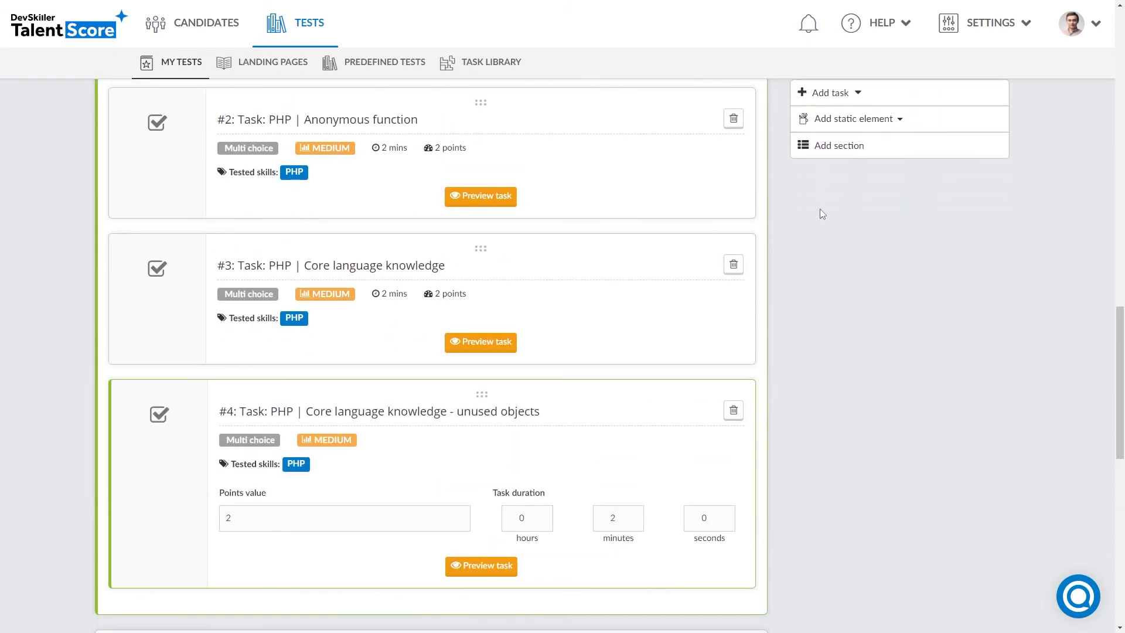
- Add an Input static element (#5 Text field) and list its available input types
{"action": "left_click", "coordinate": [830, 92]}
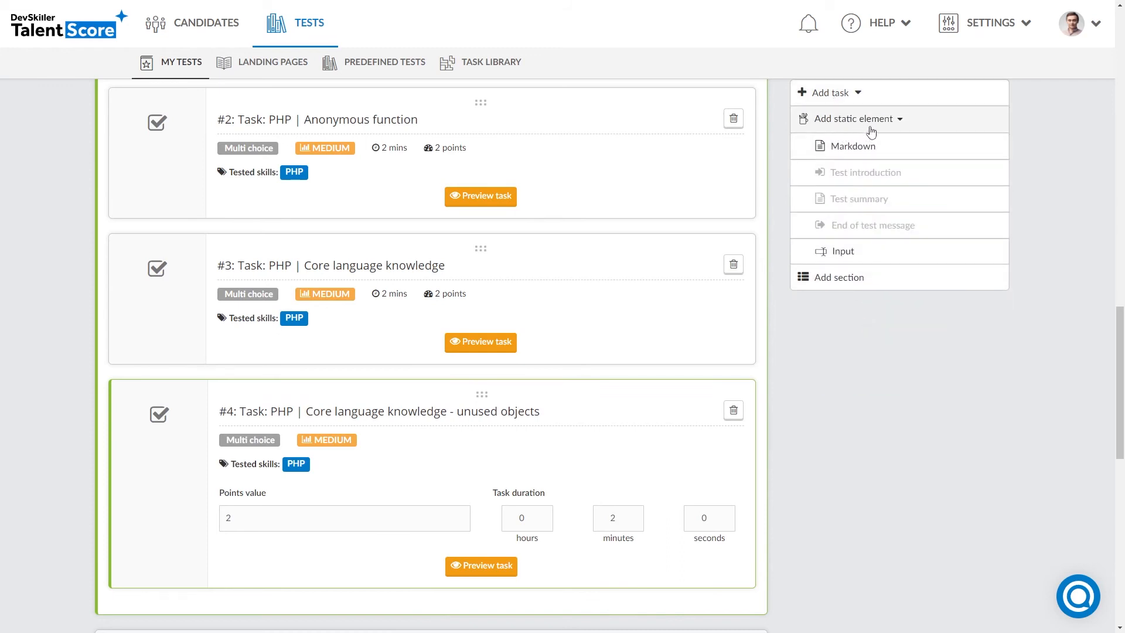
{"action": "left_click", "coordinate": [843, 251]}
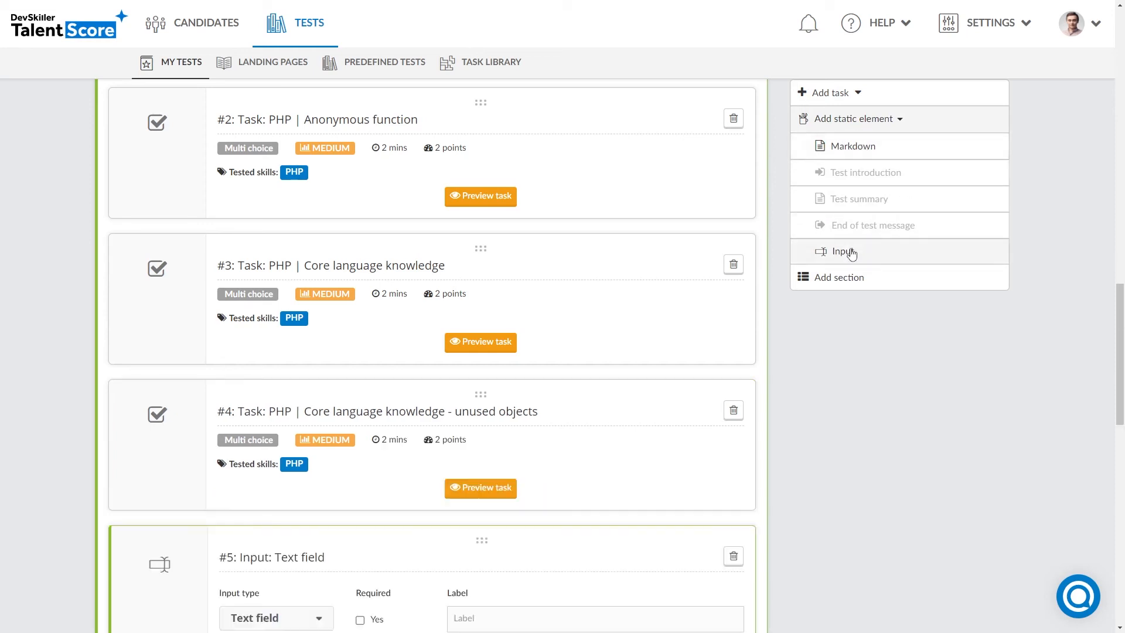
{"action": "left_click", "coordinate": [275, 383]}
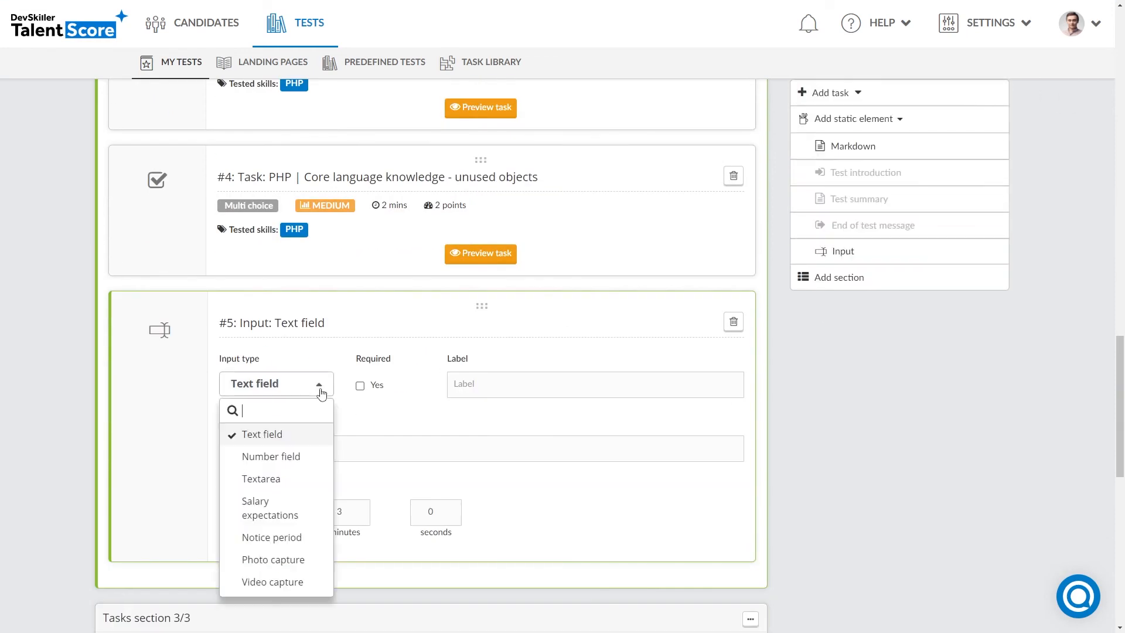
{"action": "mouse_move", "coordinate": [271, 455]}
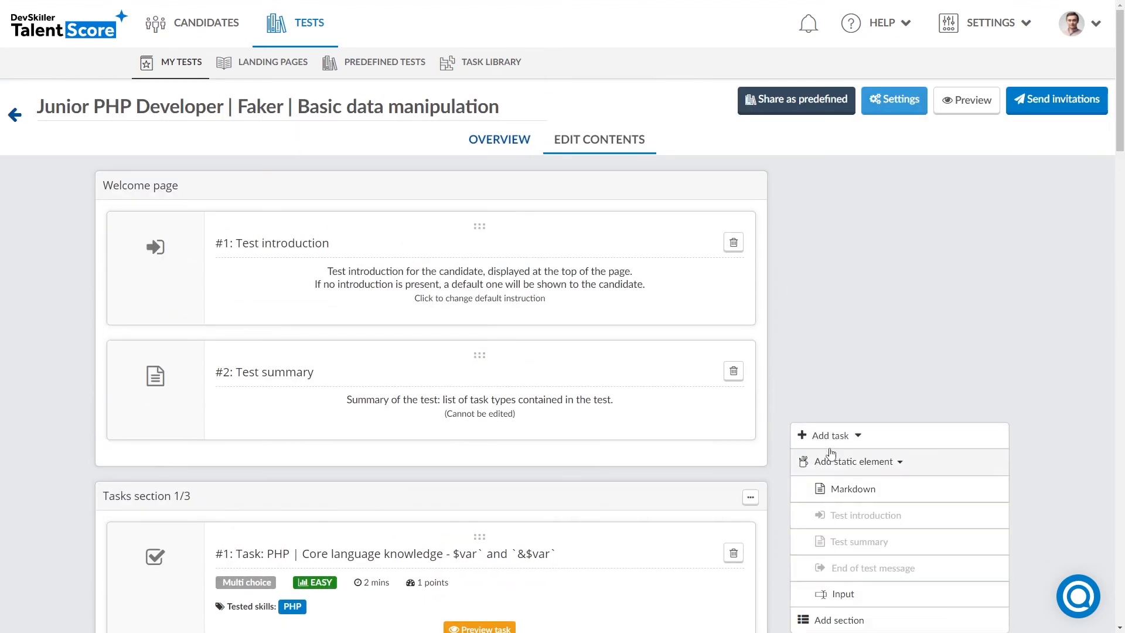
{"action": "left_click", "coordinate": [894, 101]}
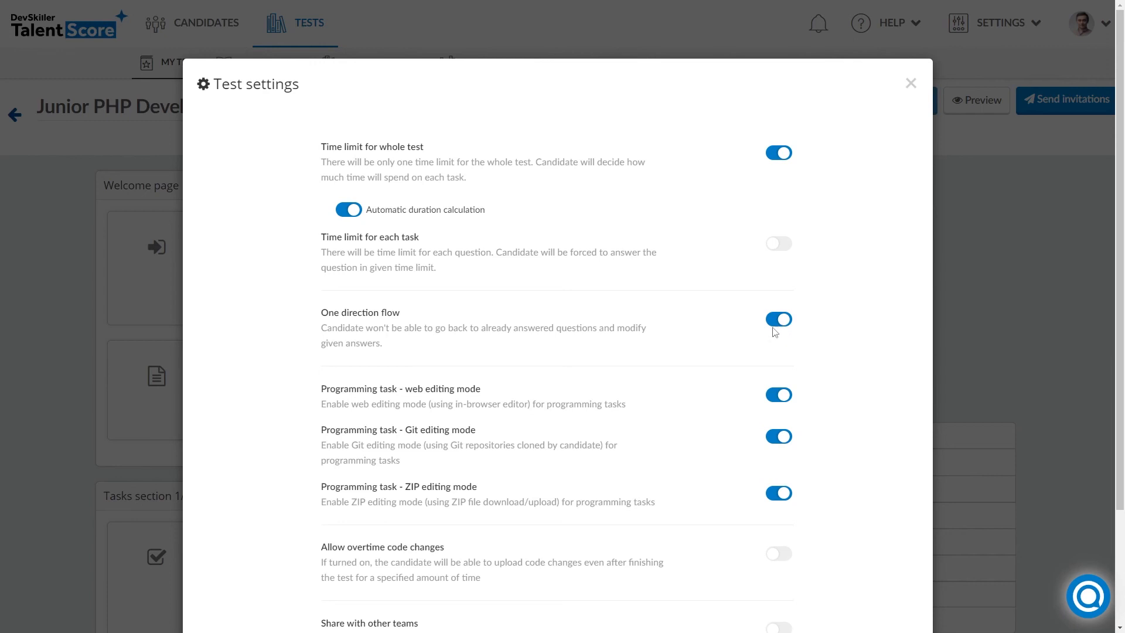
{"action": "mouse_move", "coordinate": [759, 337]}
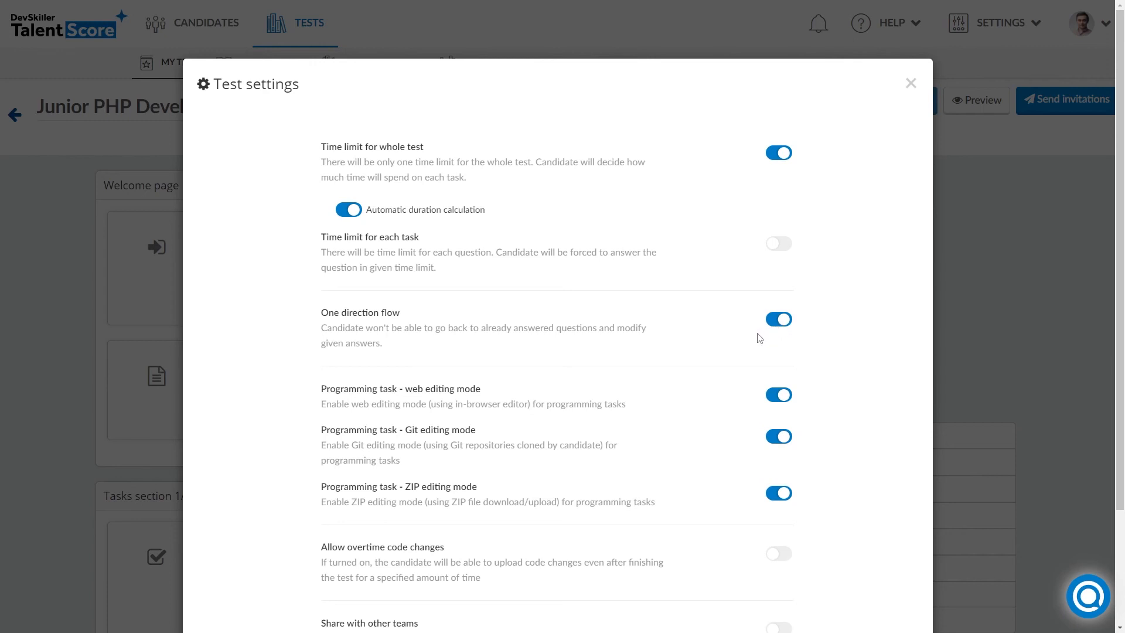
{"action": "scroll", "scroll_direction": "down", "scroll_amount": 3}
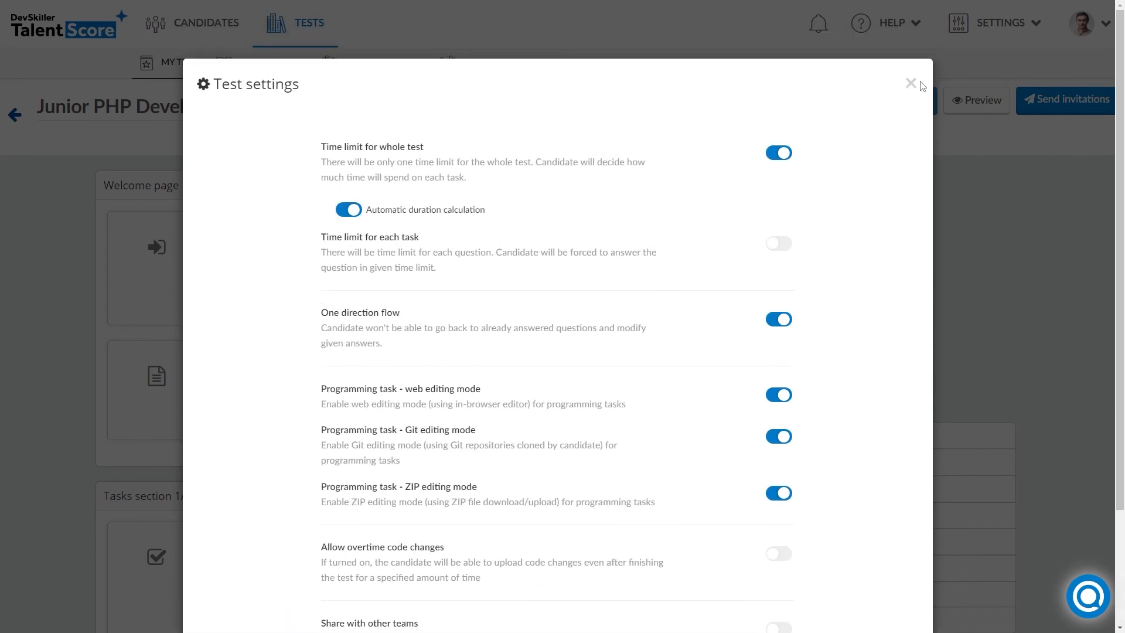
{"action": "left_click", "coordinate": [911, 82]}
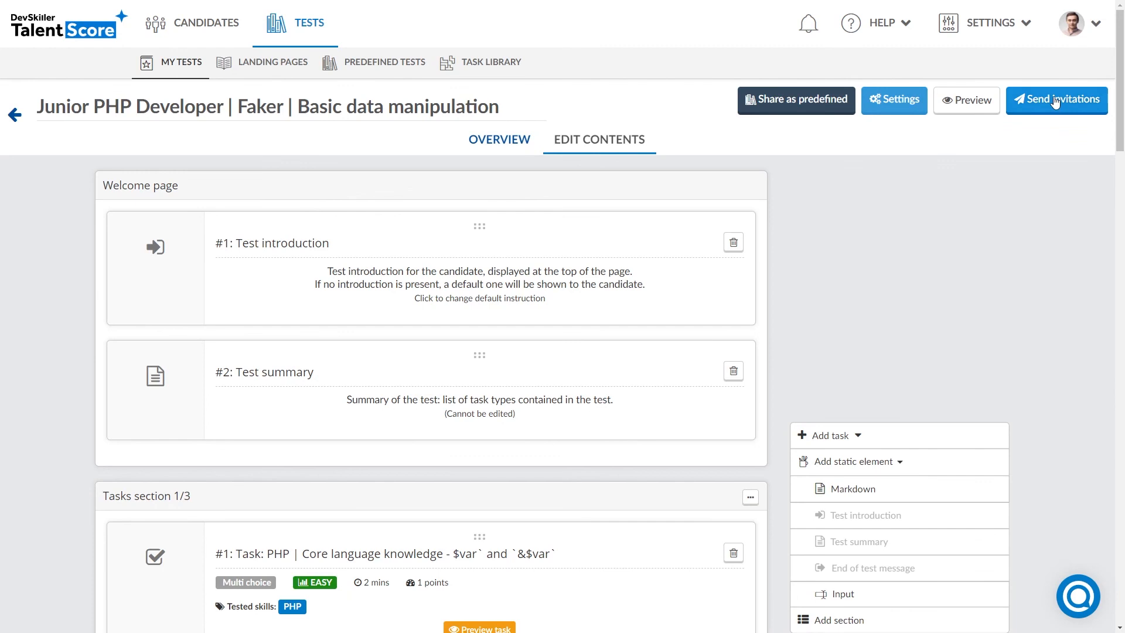
{"action": "left_click", "coordinate": [1057, 98]}
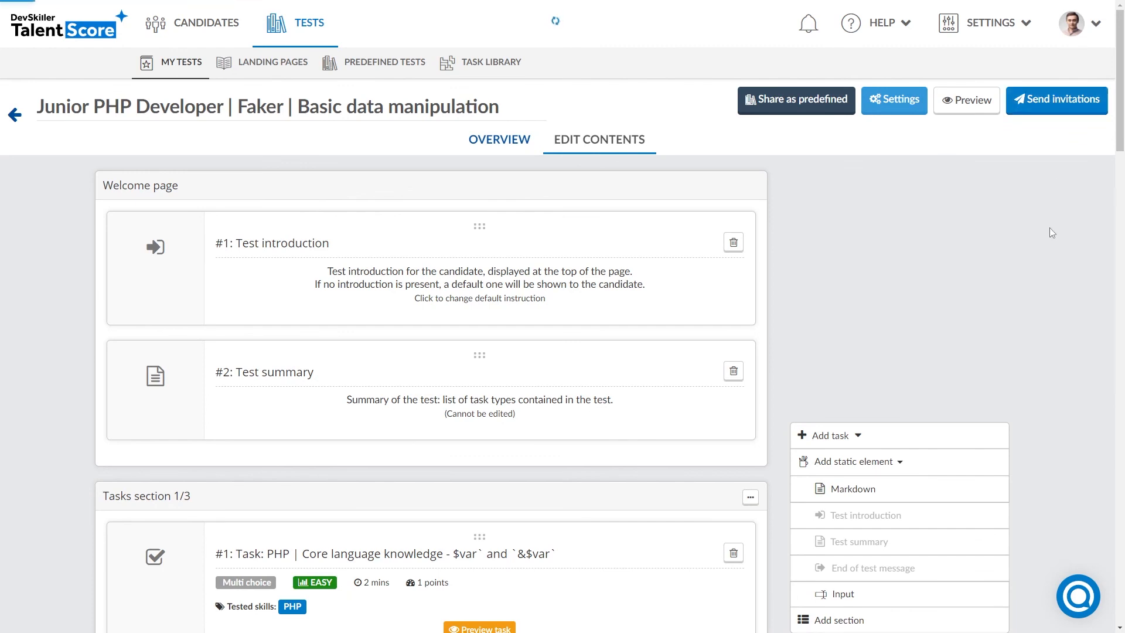
{"action": "left_click", "coordinate": [1057, 99]}
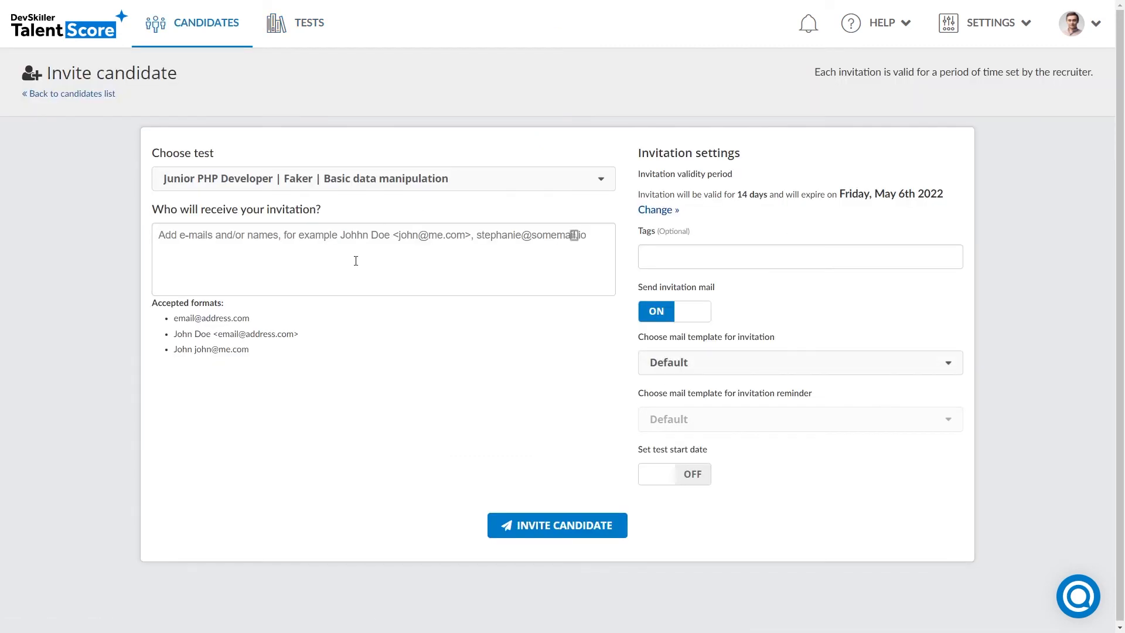
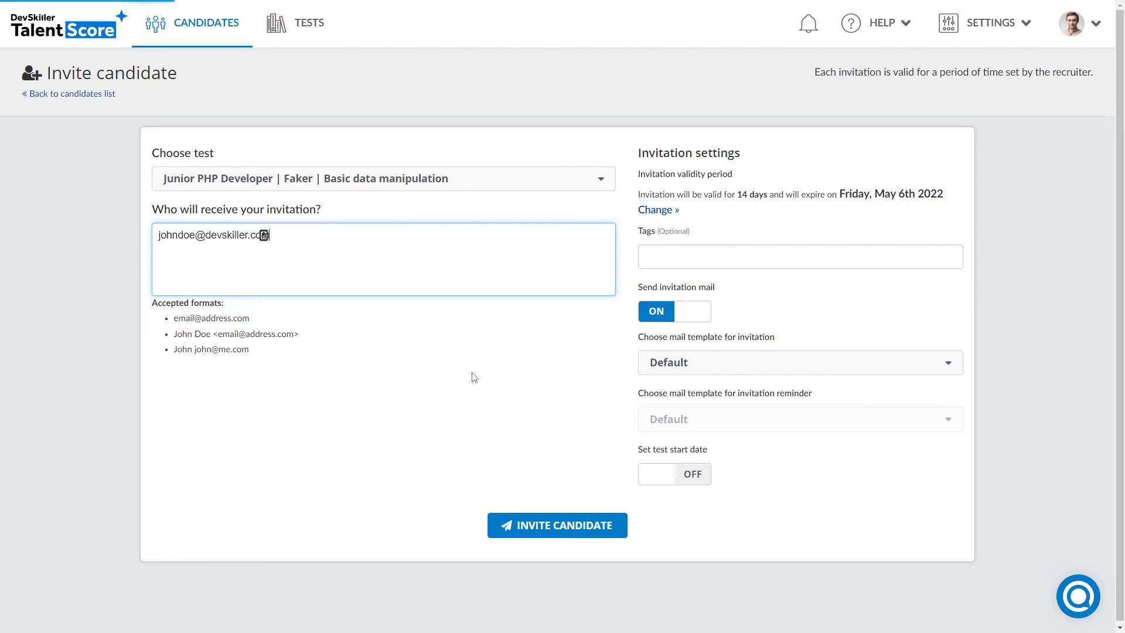
{"action": "key", "text": "Enter"}
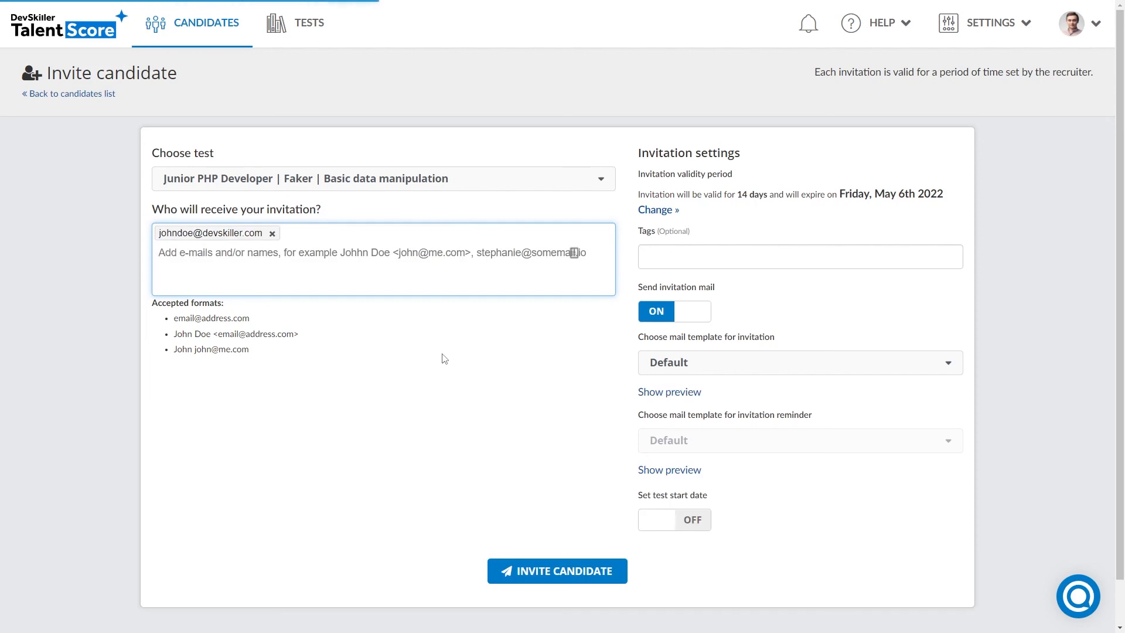
{"action": "mouse_move", "coordinate": [663, 215]}
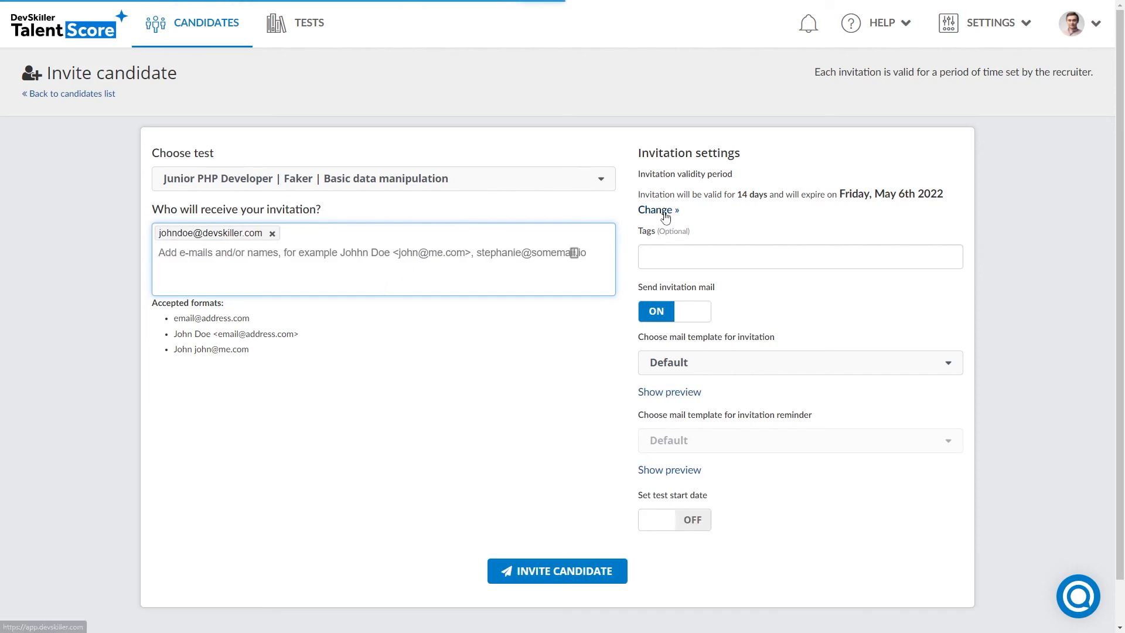
- Set the invitation validity period to 7 days with the slider and apply it
{"action": "left_click", "coordinate": [654, 210]}
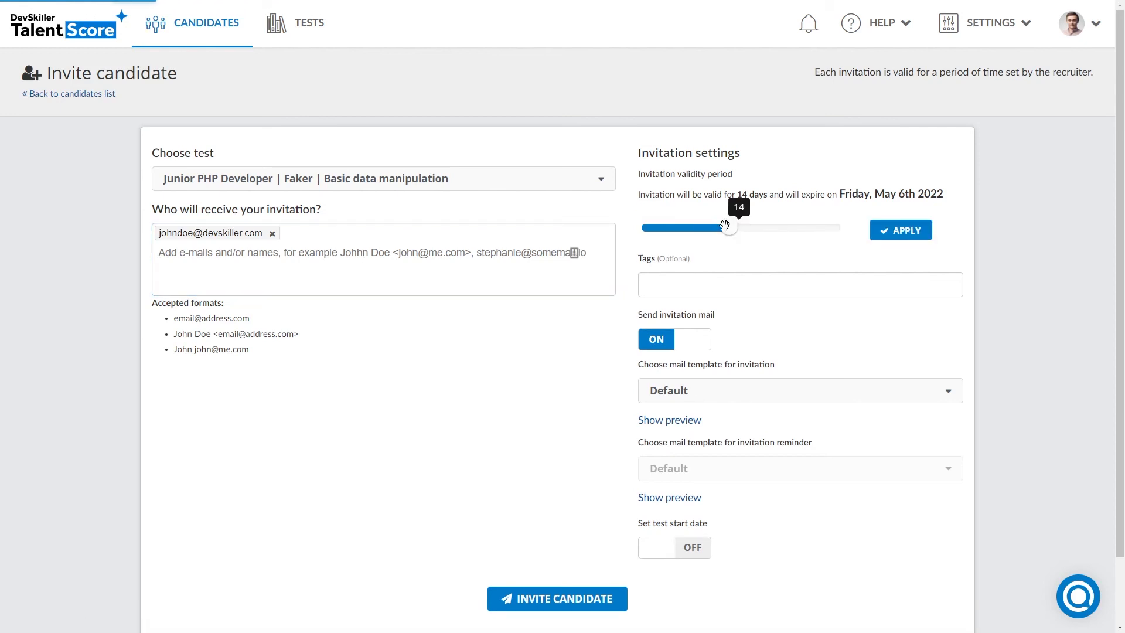
{"action": "left_click_drag", "start_coordinate": [726, 227], "coordinate": [689, 227]}
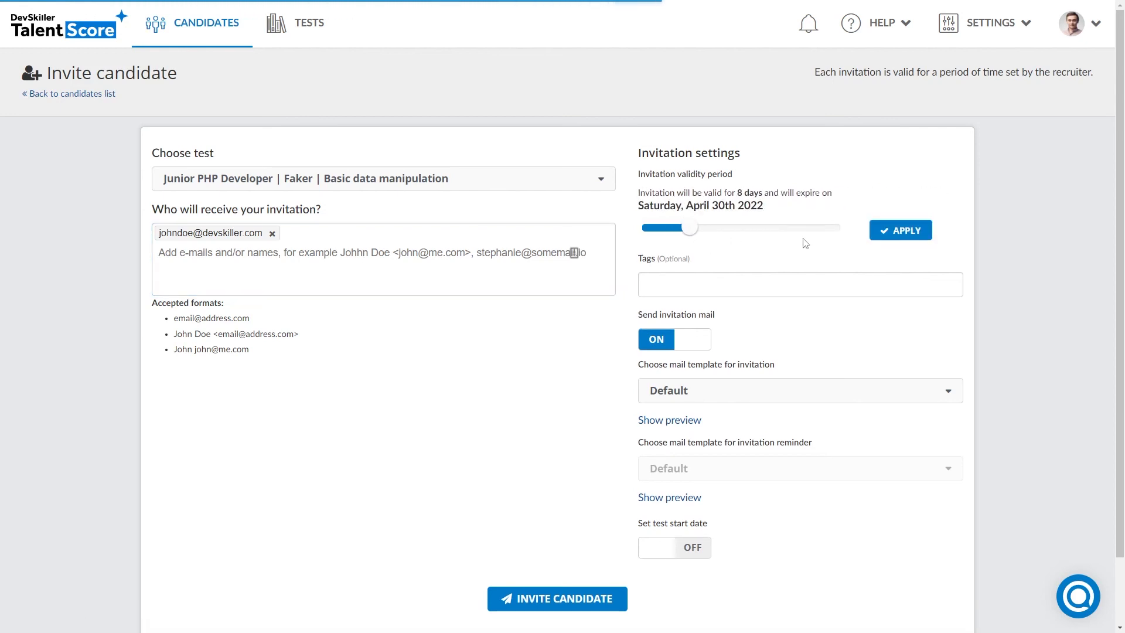
{"action": "left_click_drag", "start_coordinate": [690, 228], "coordinate": [682, 227]}
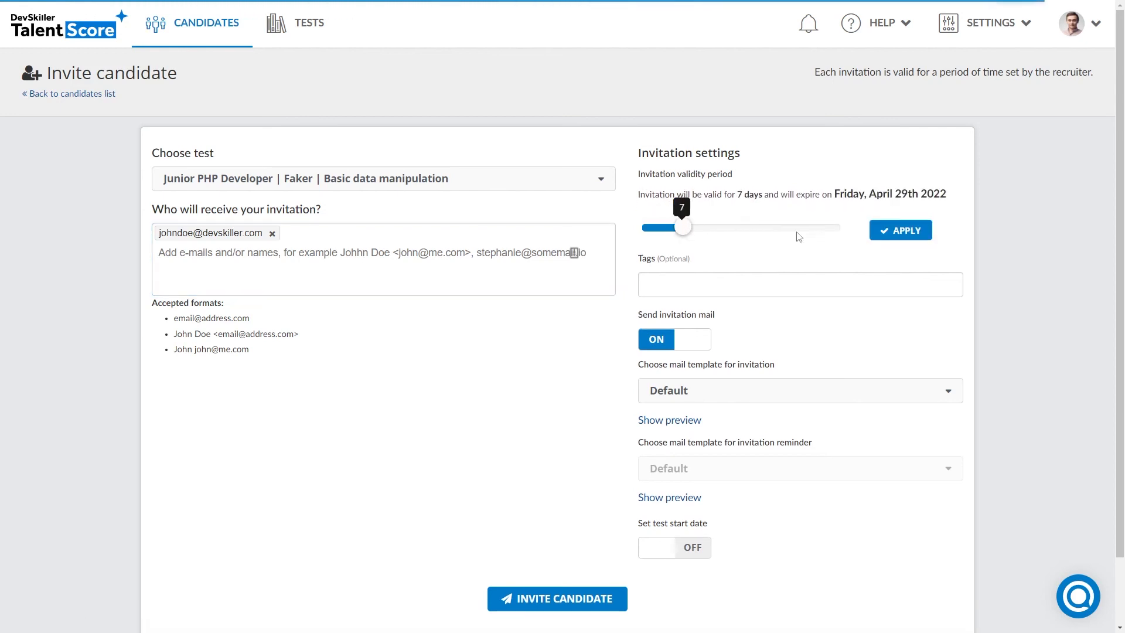
{"action": "left_click", "coordinate": [900, 230]}
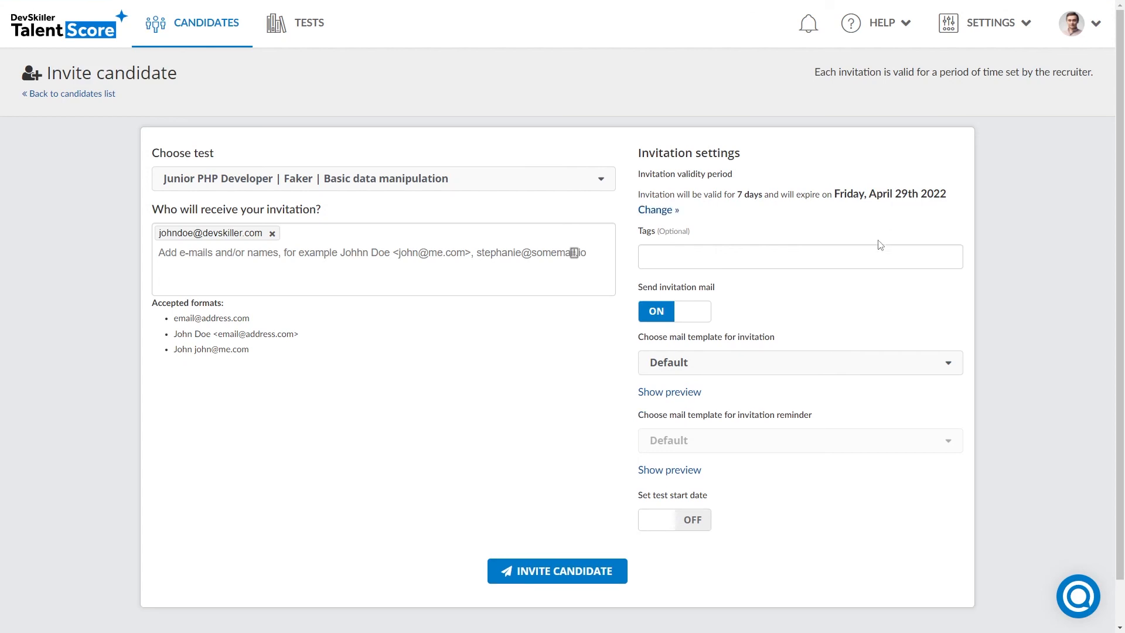
- Tag the invitation with 'test' and invite the candidate
{"action": "left_click", "coordinate": [801, 255]}
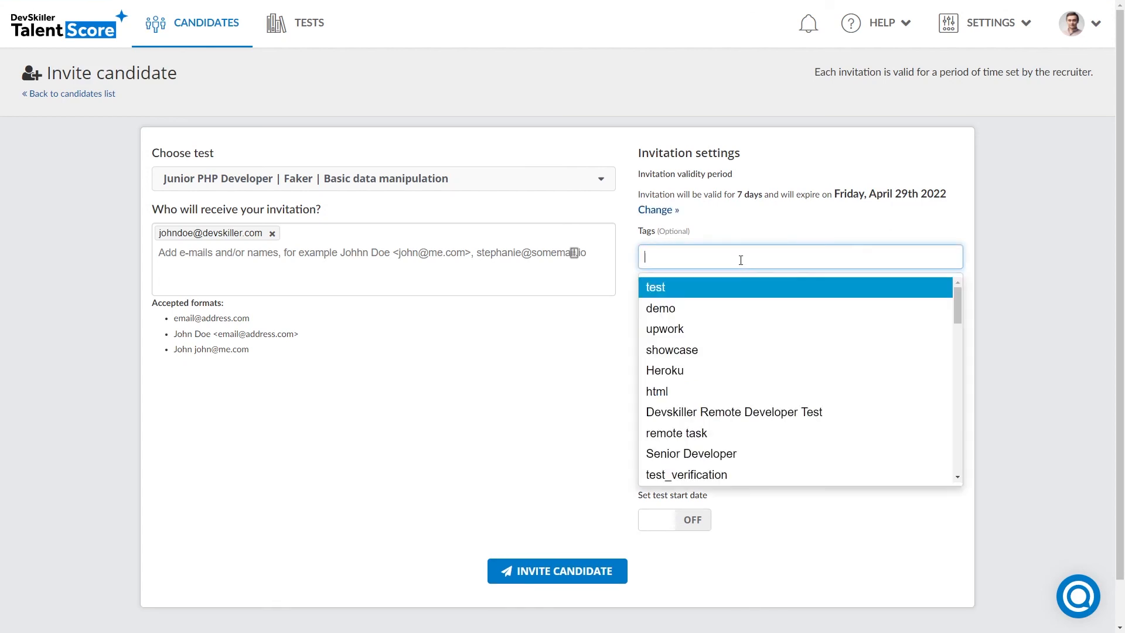
{"action": "left_click", "coordinate": [655, 287]}
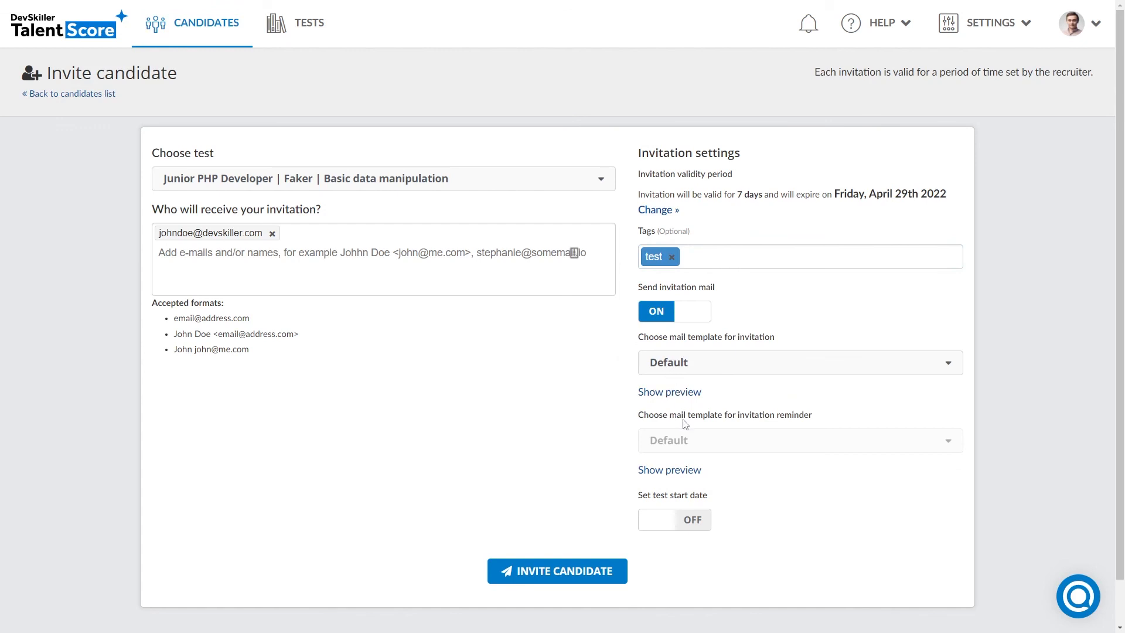
{"action": "mouse_move", "coordinate": [724, 409]}
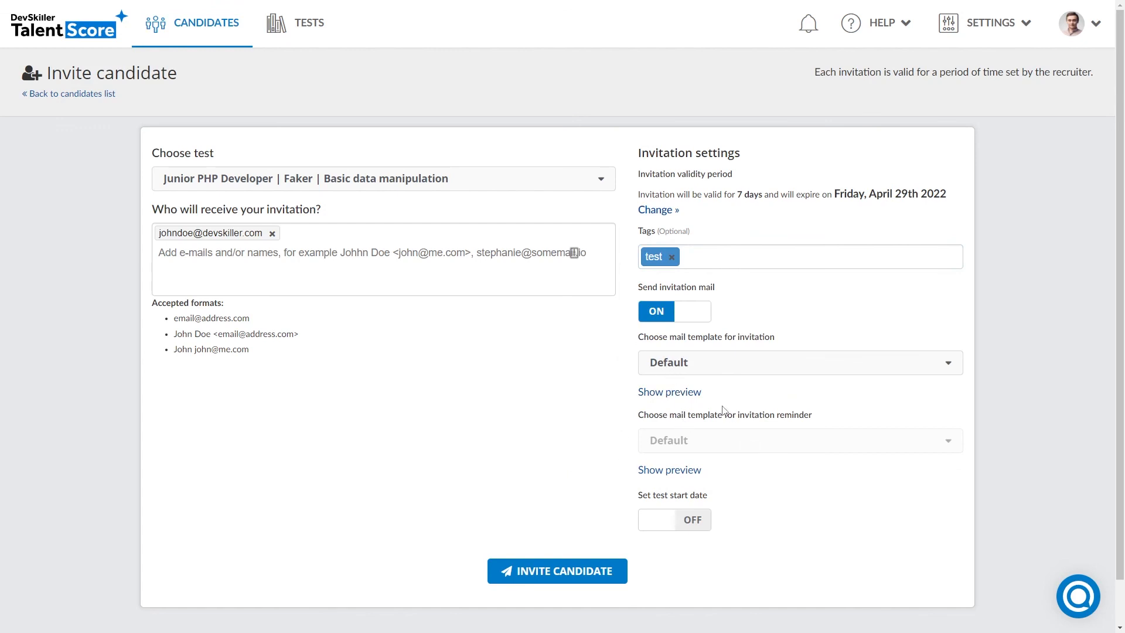
{"action": "mouse_move", "coordinate": [579, 580]}
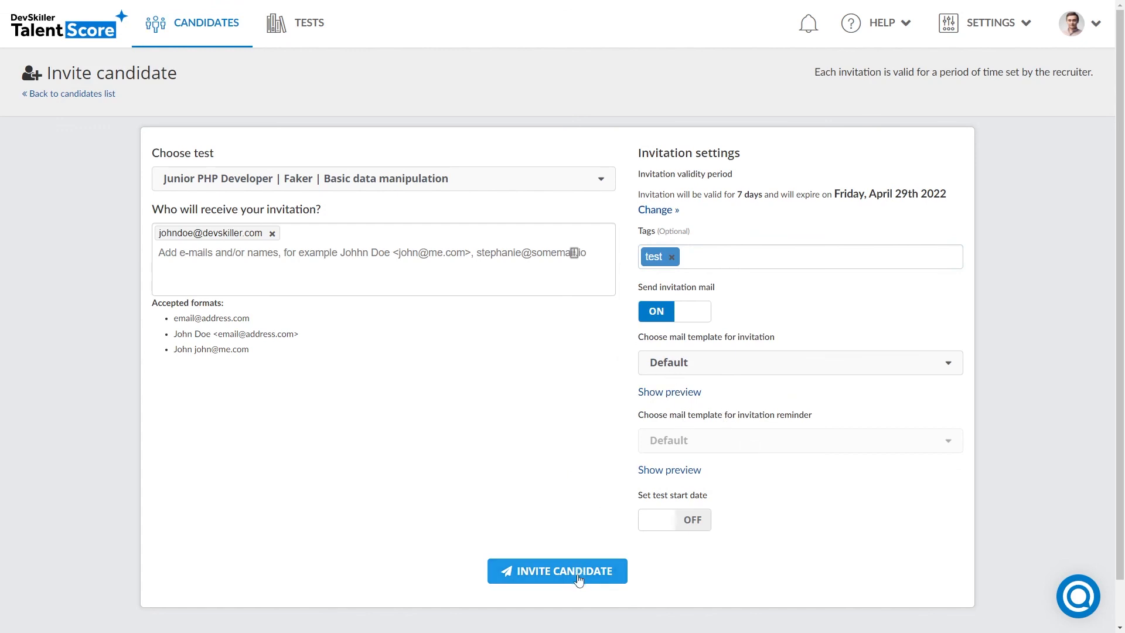
{"action": "left_click", "coordinate": [558, 570]}
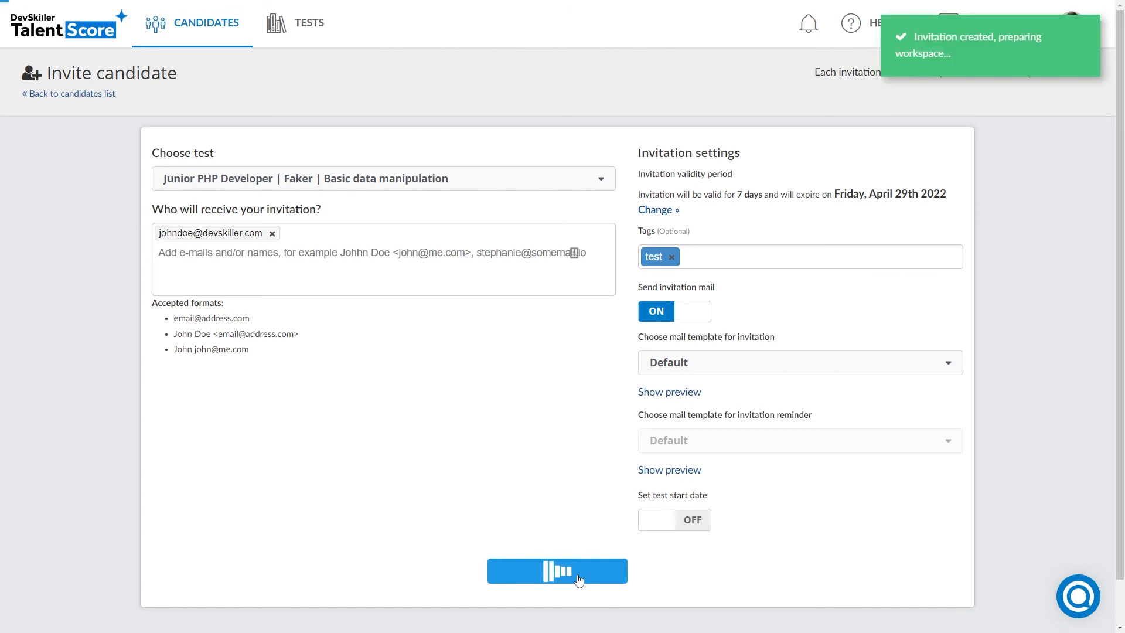
{"action": "left_click", "coordinate": [558, 571]}
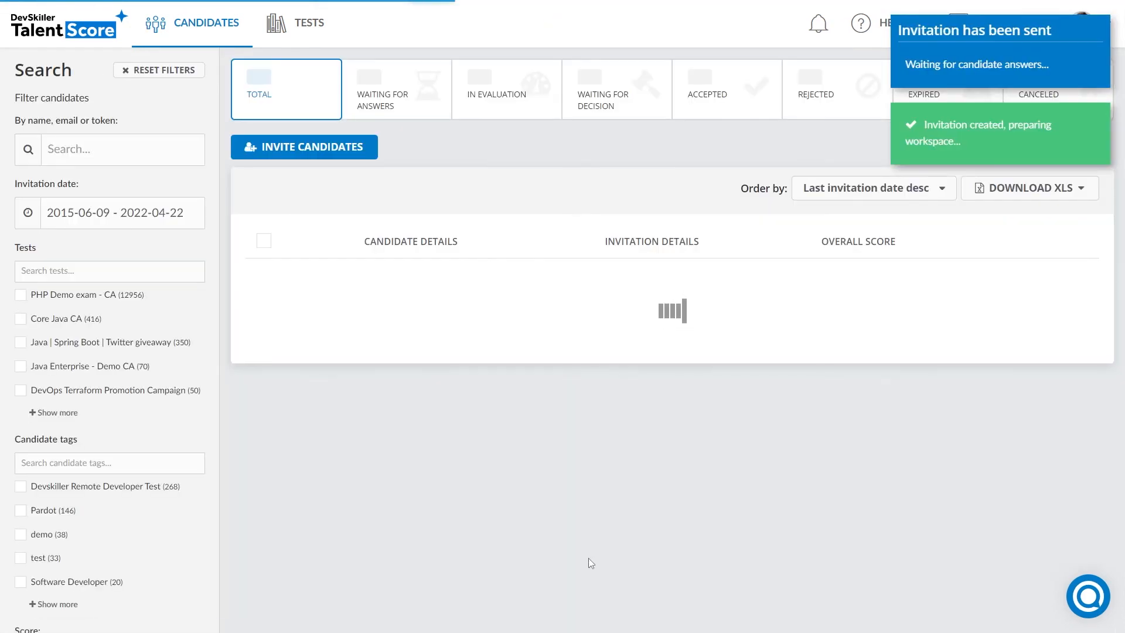